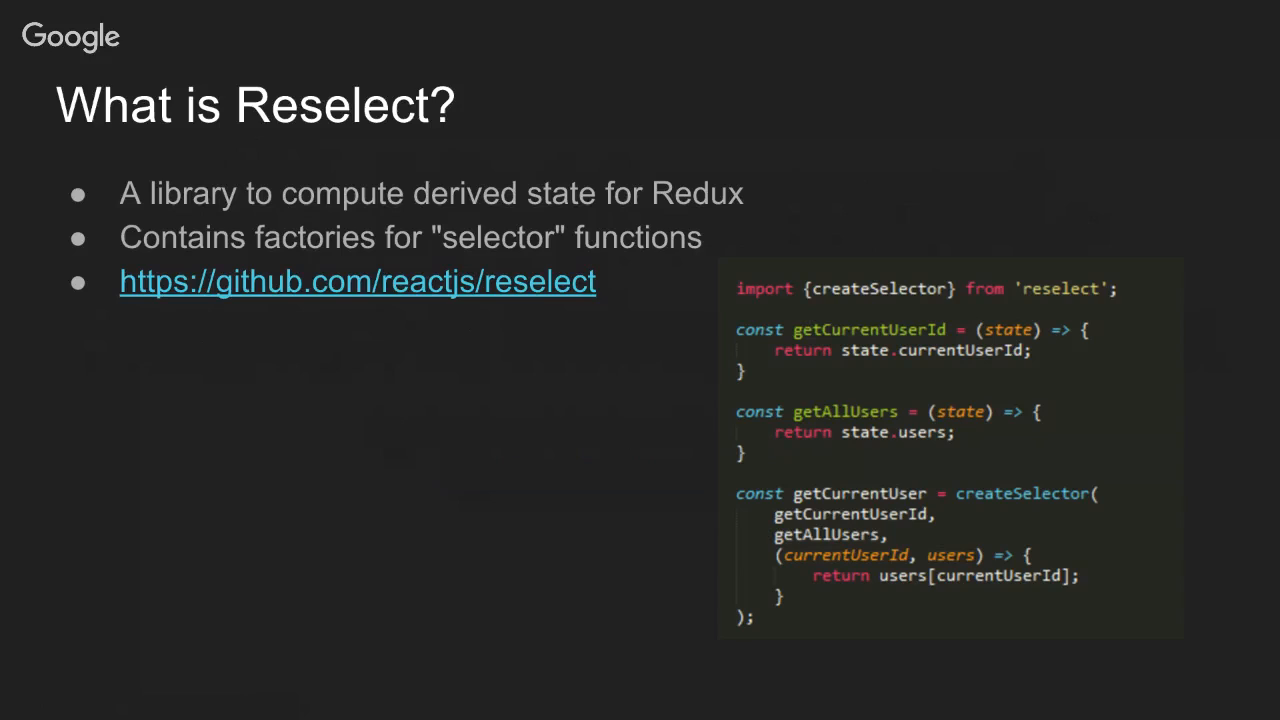
mouse_move(423, 363)
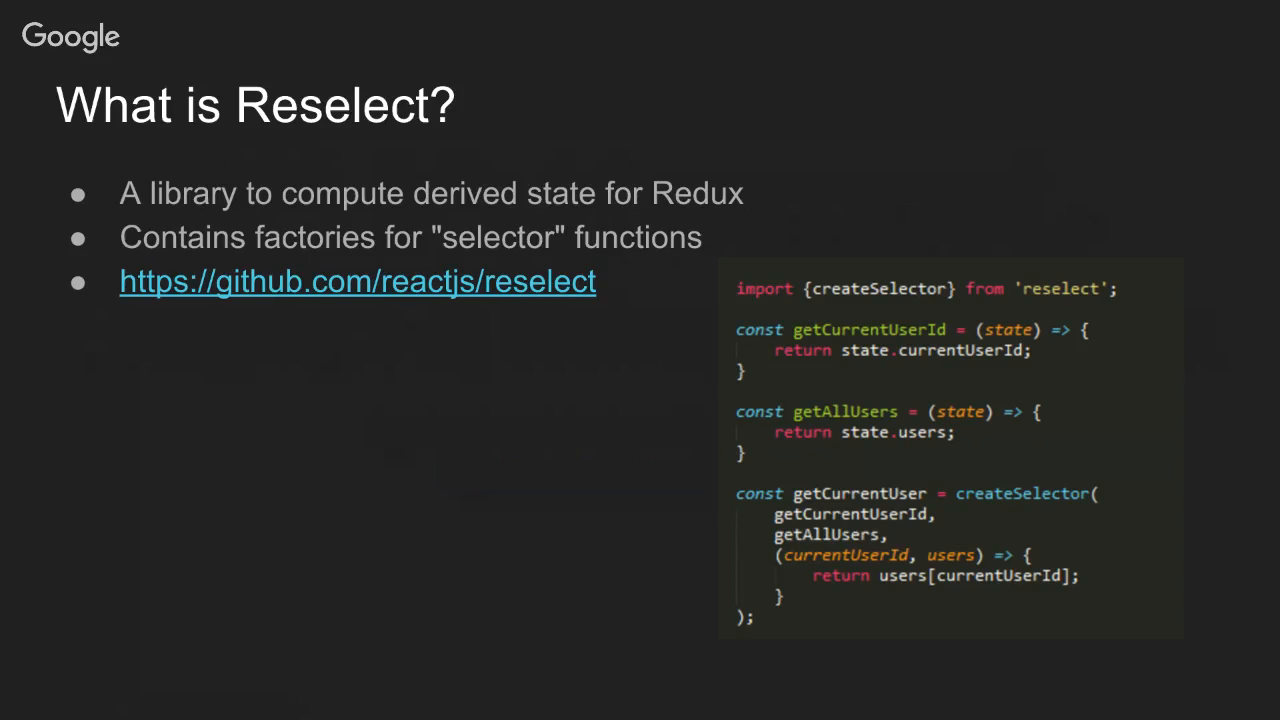
mouse_move(1090, 386)
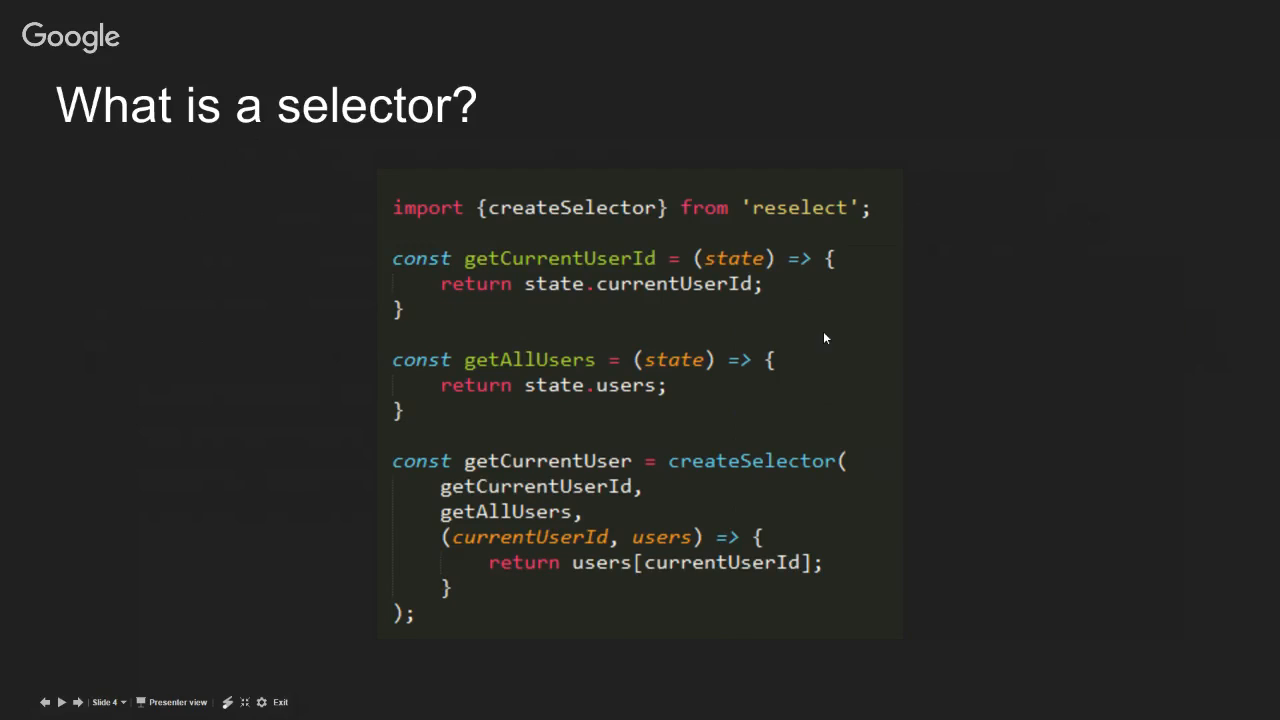
mouse_move(825, 338)
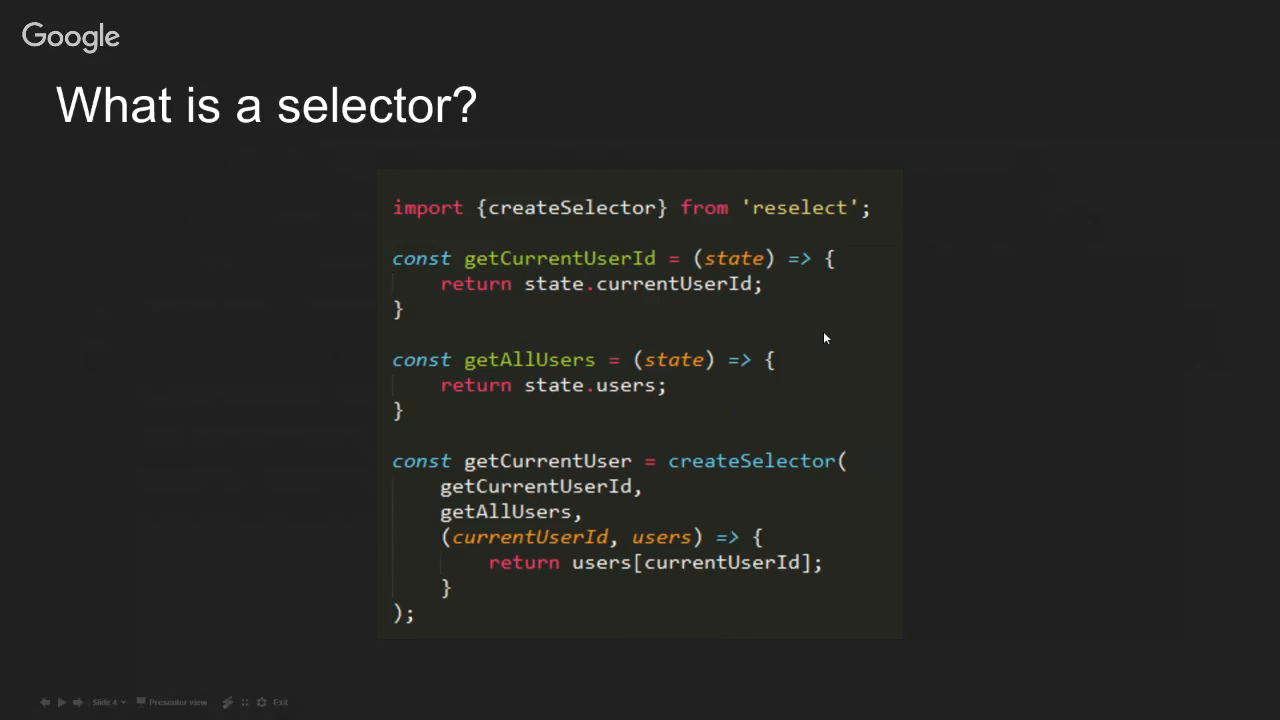
mouse_move(710, 498)
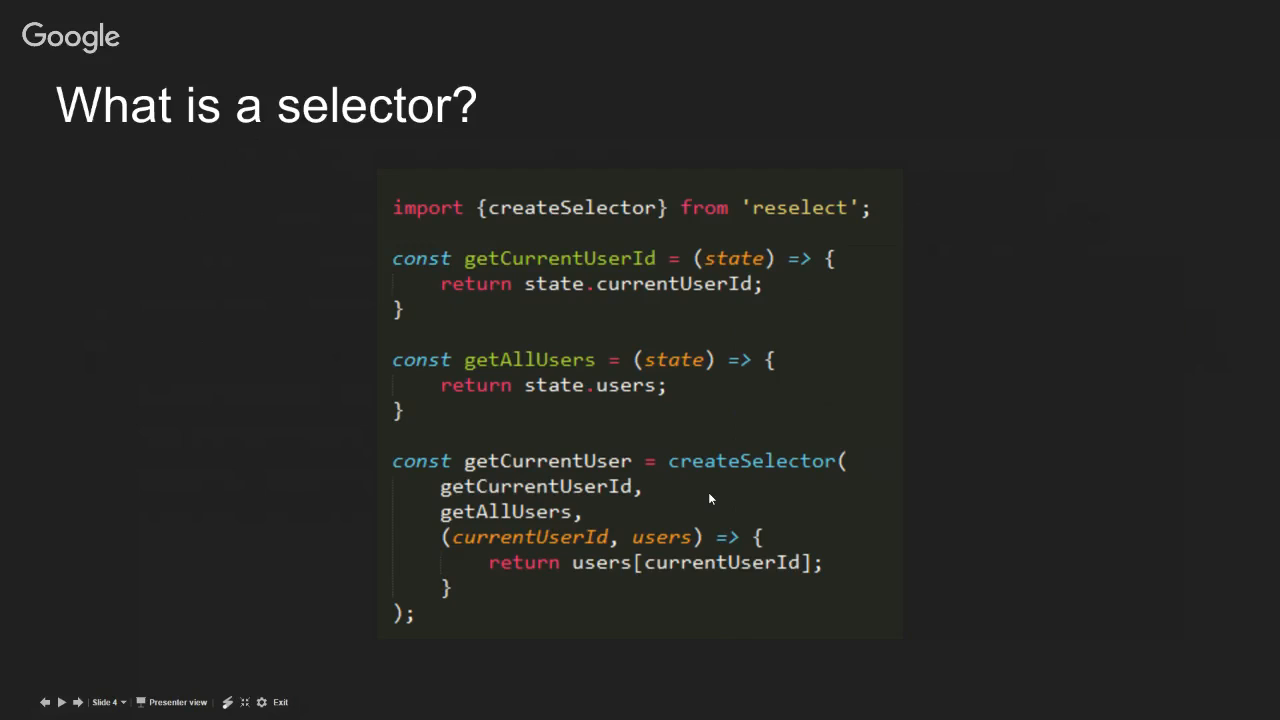
mouse_move(698, 593)
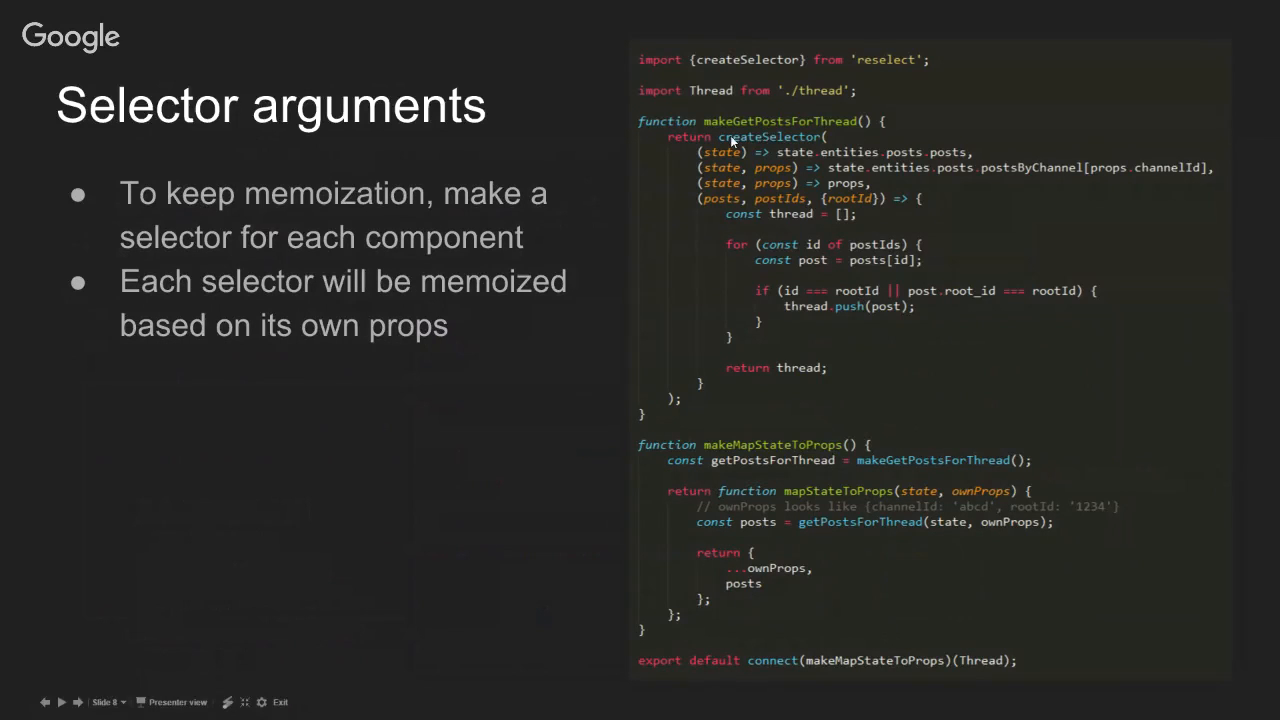
mouse_move(770, 212)
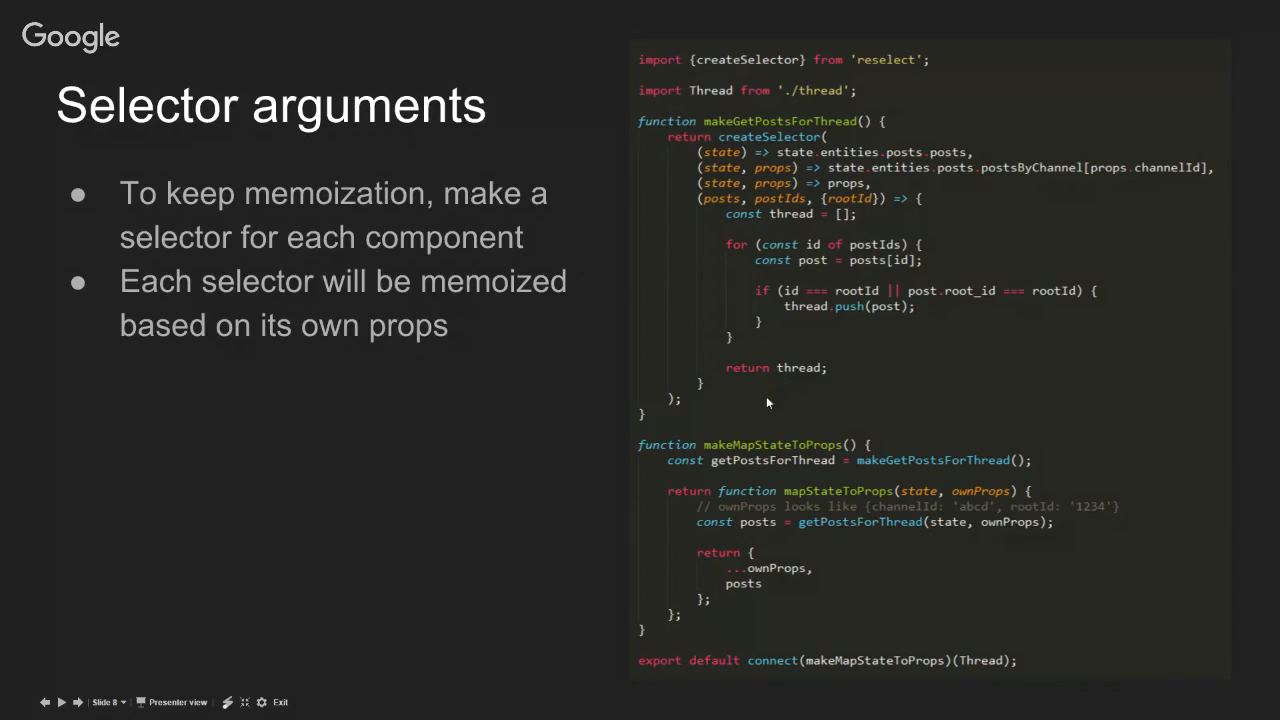
mouse_move(765, 407)
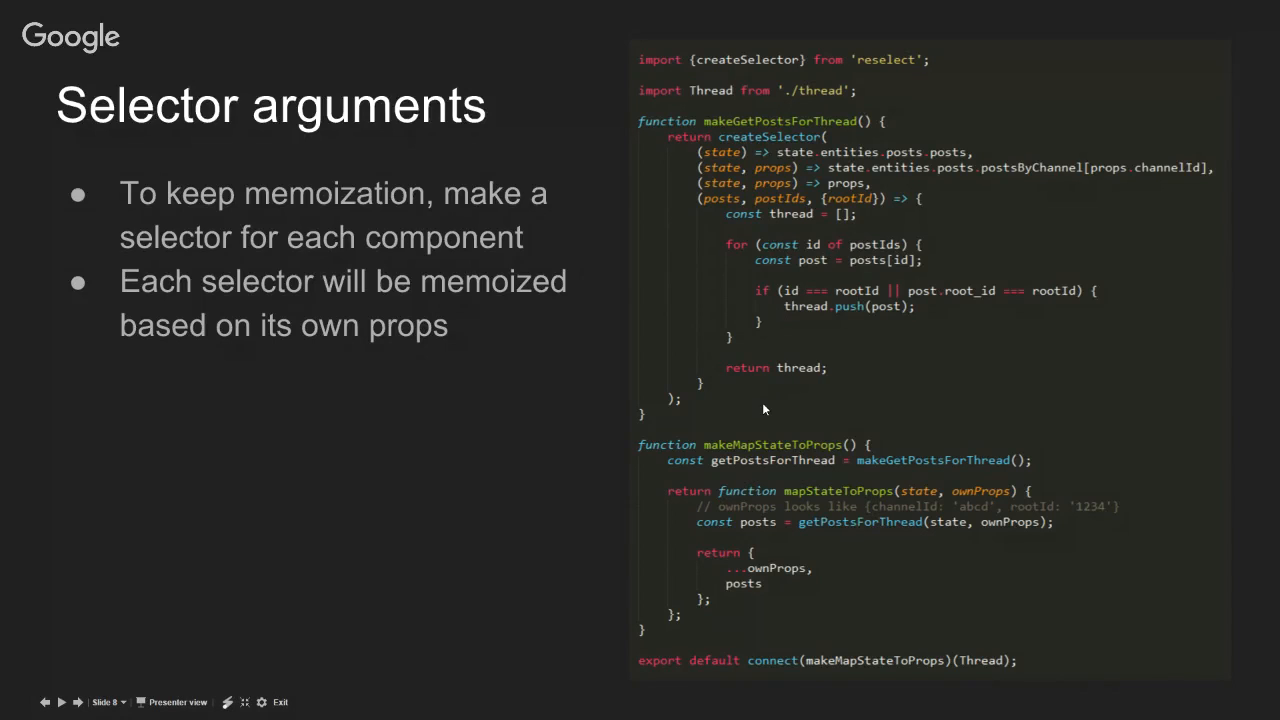
mouse_move(708, 148)
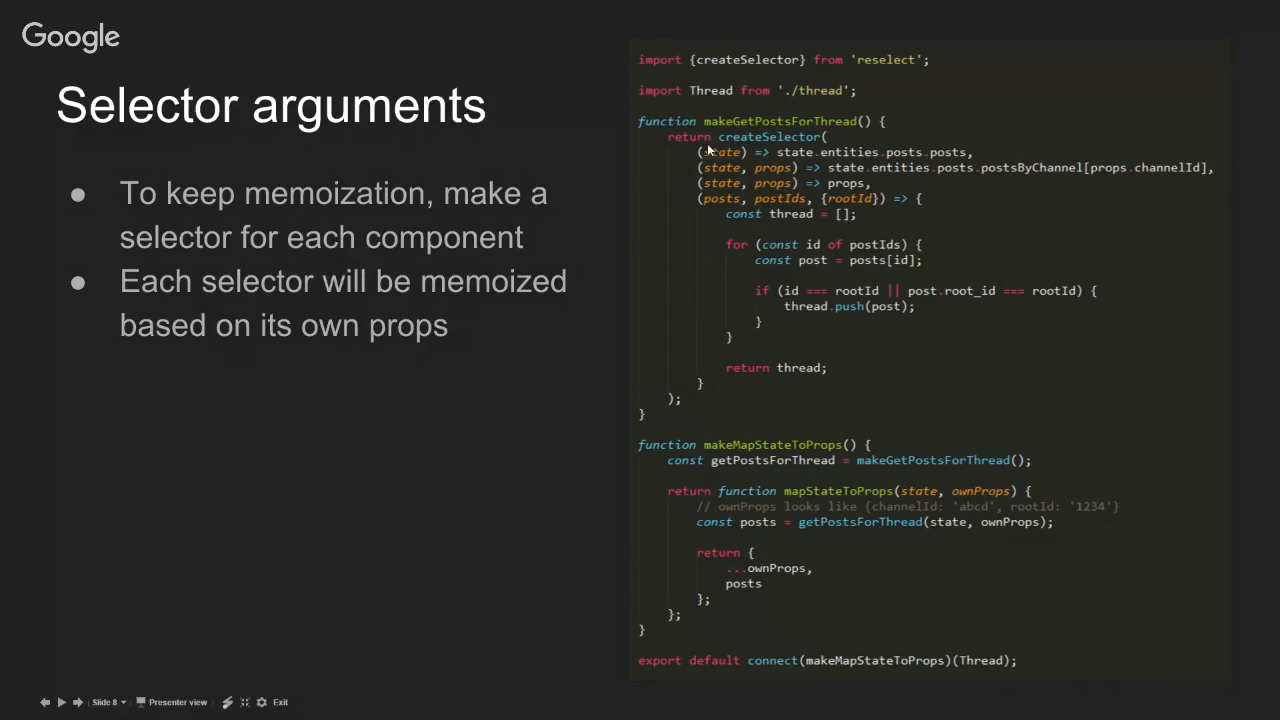
mouse_move(703, 201)
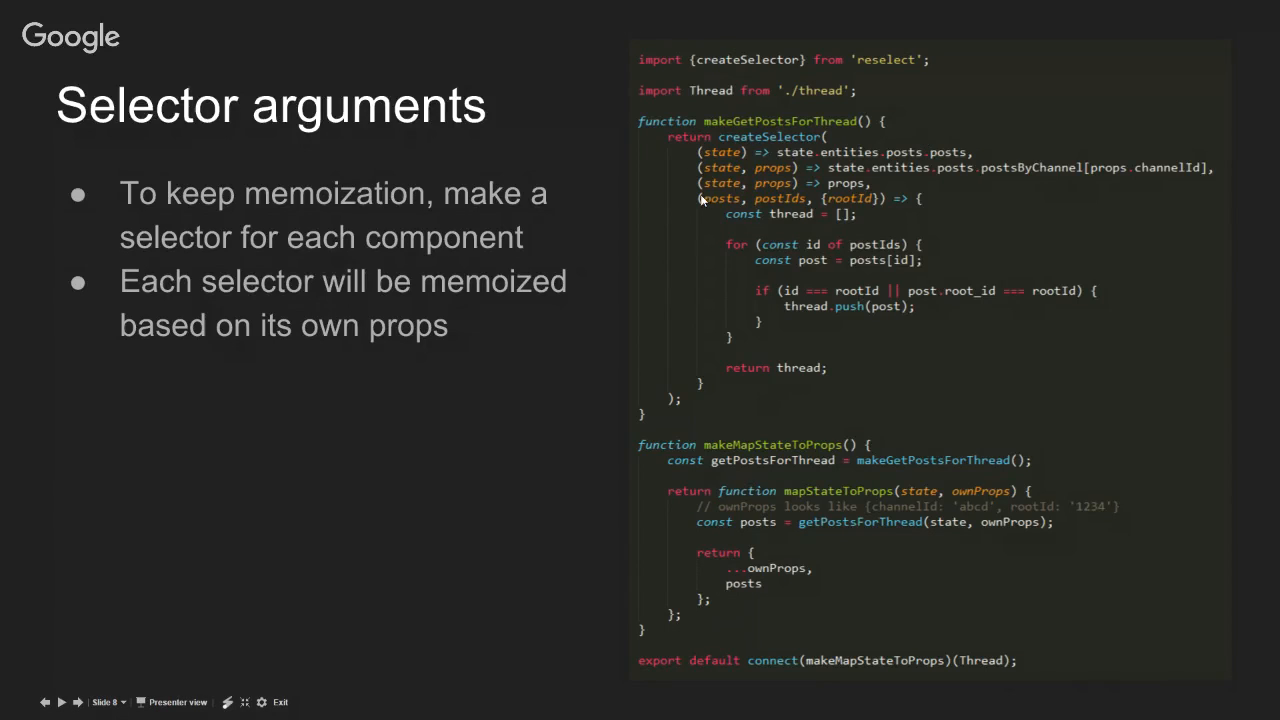
mouse_move(878, 200)
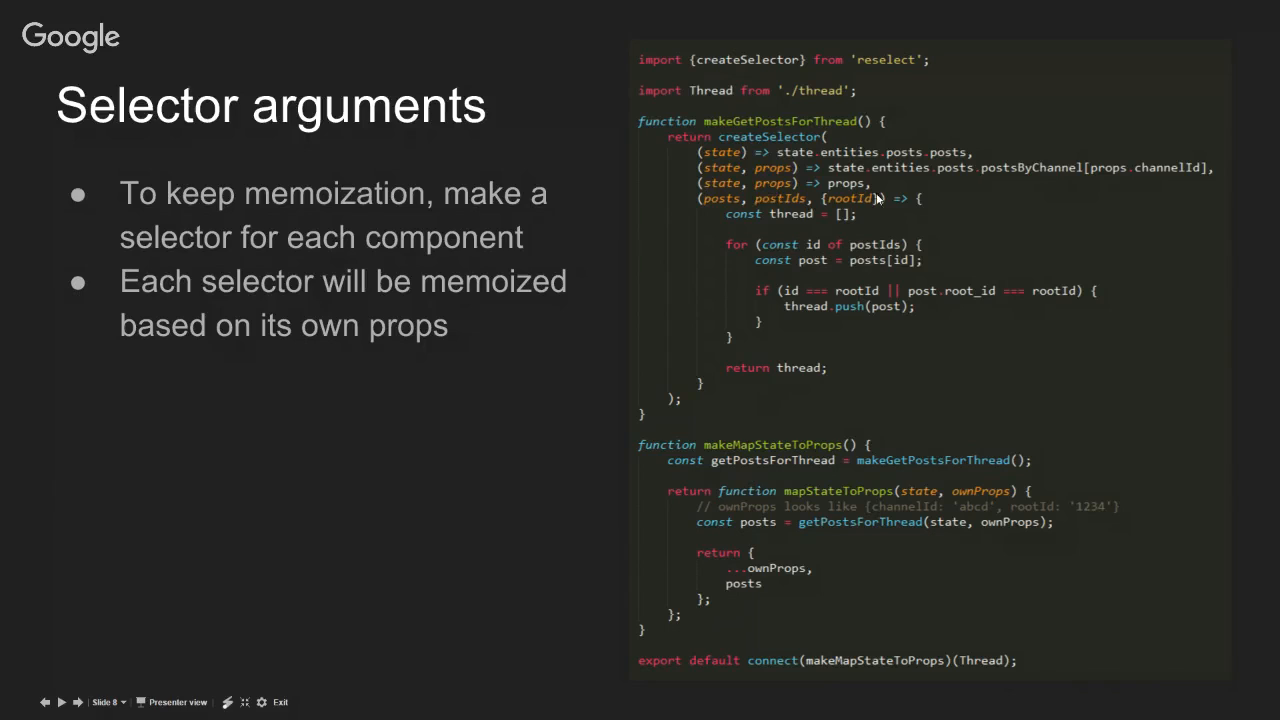
mouse_move(1268, 195)
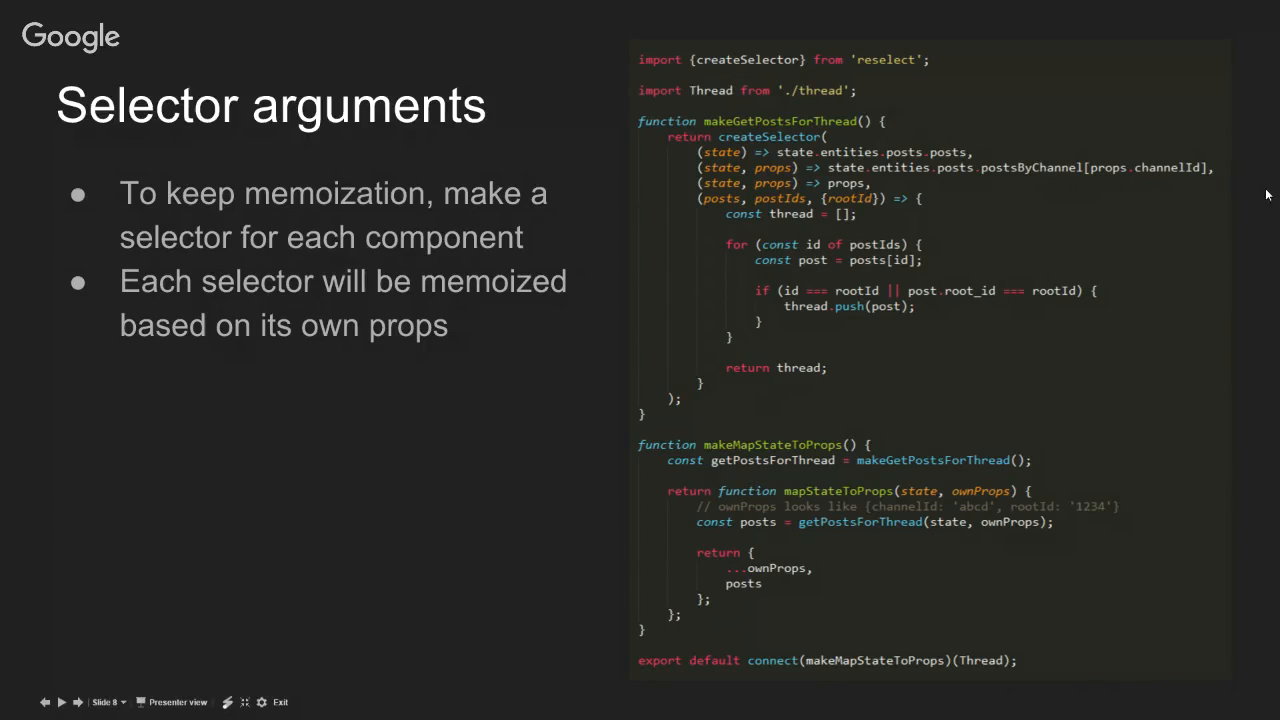
mouse_move(845, 216)
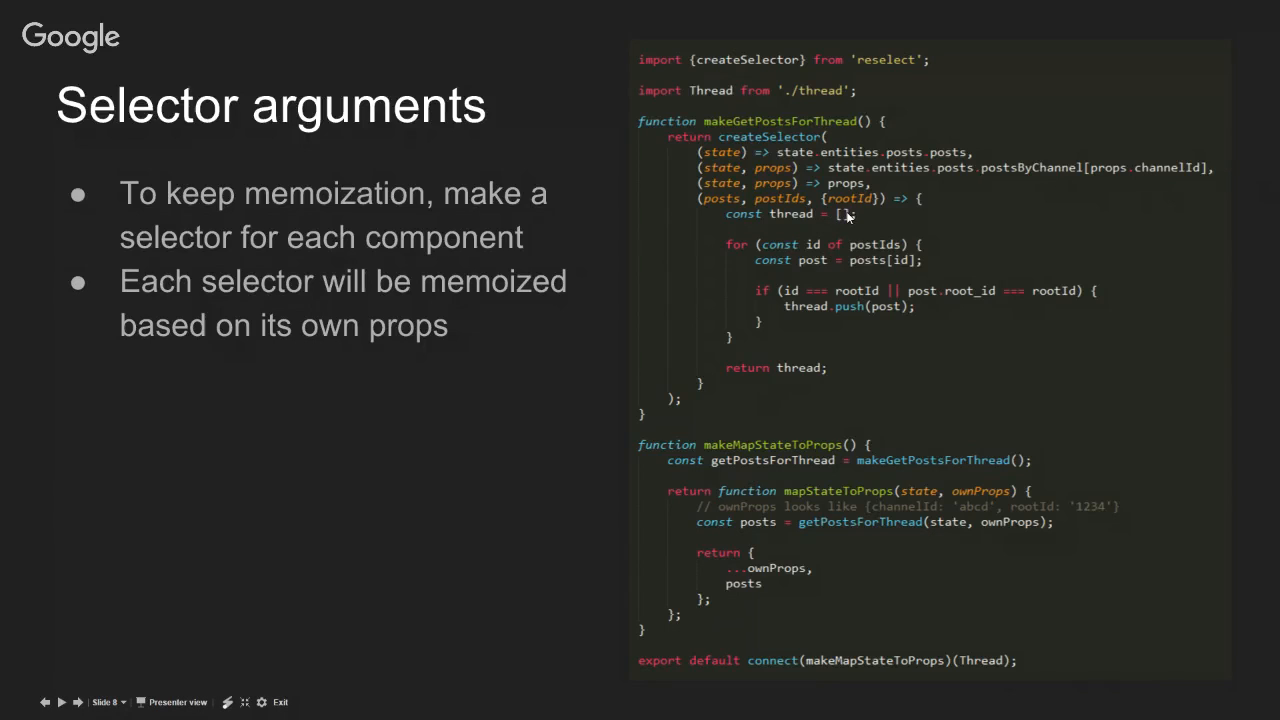
mouse_move(820, 253)
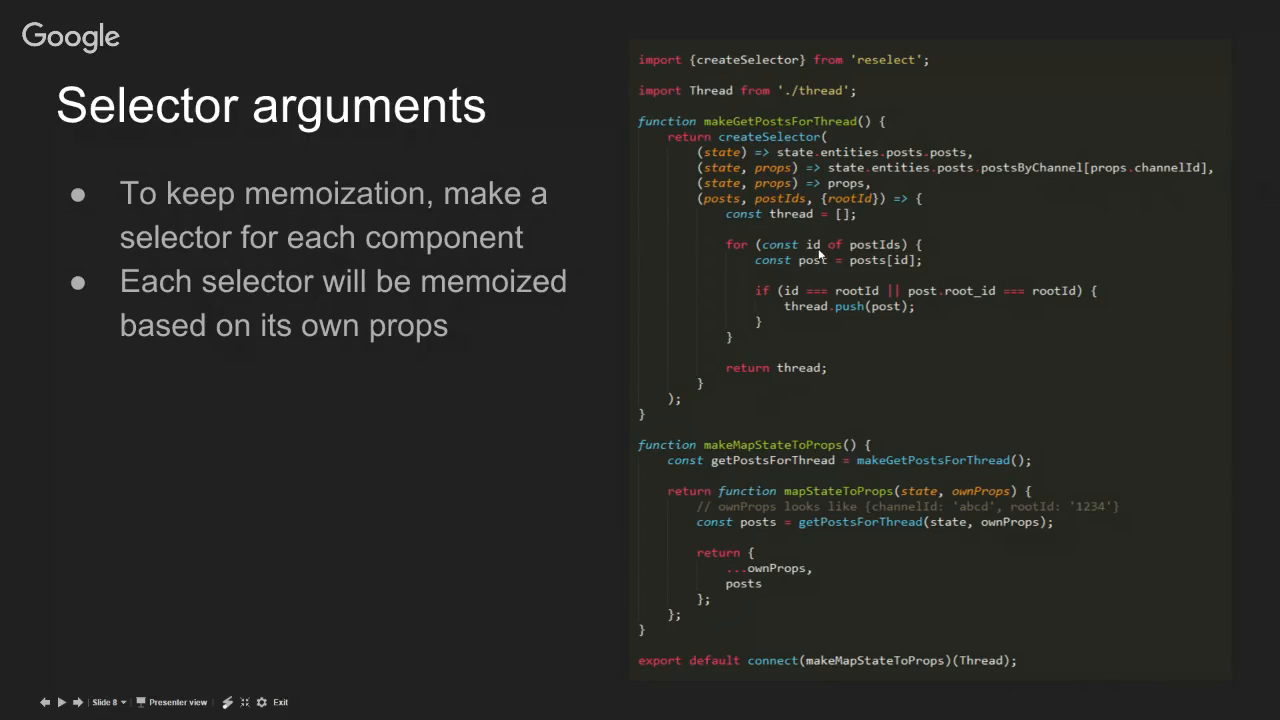
mouse_move(845, 140)
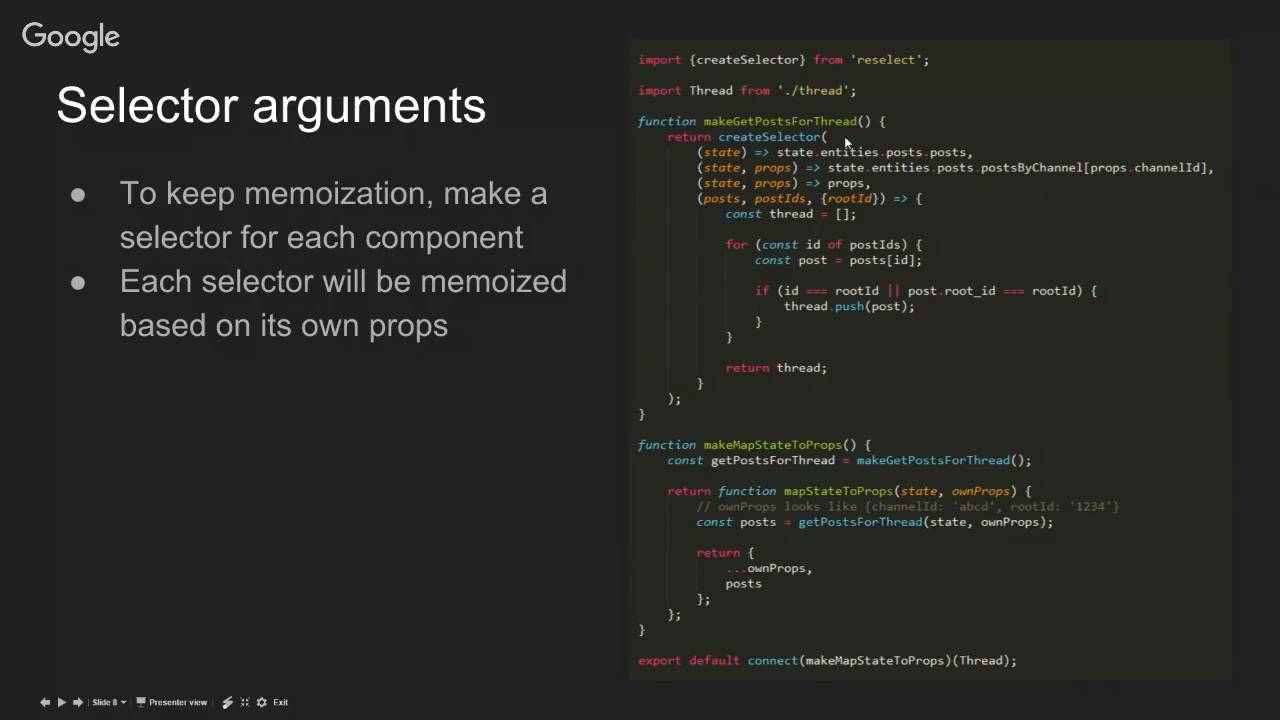
mouse_move(618, 330)
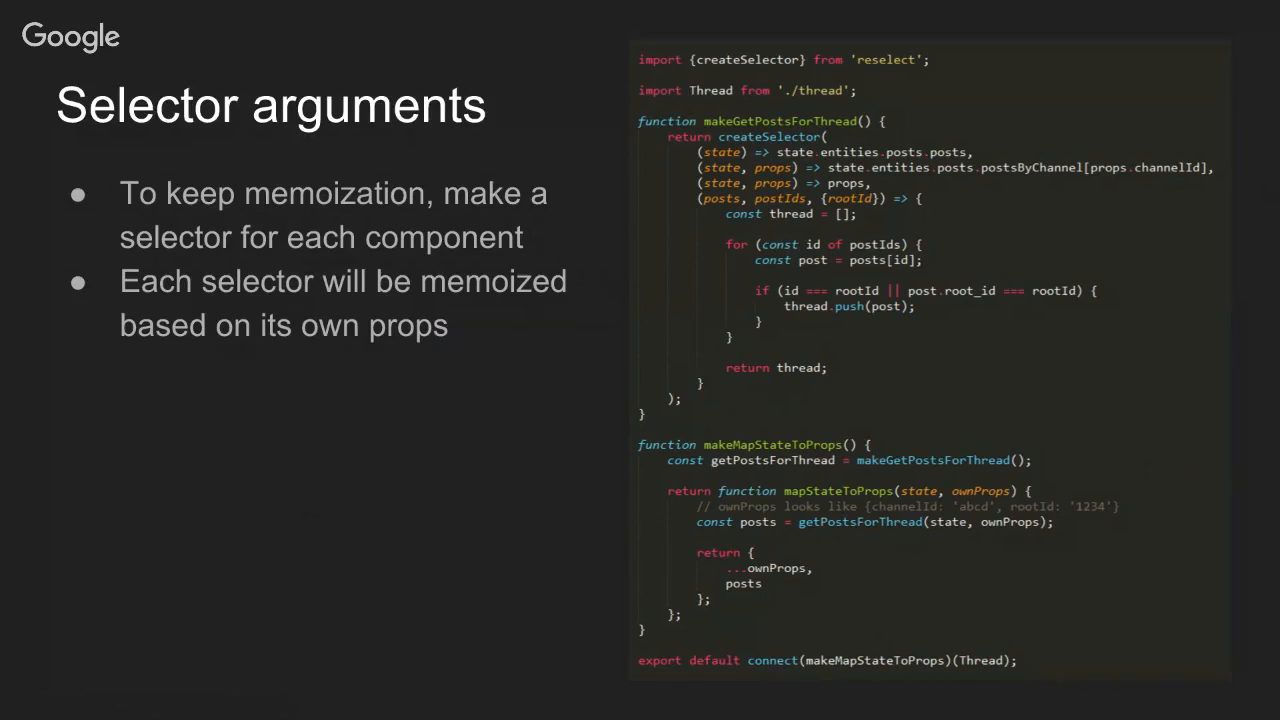
mouse_move(950, 497)
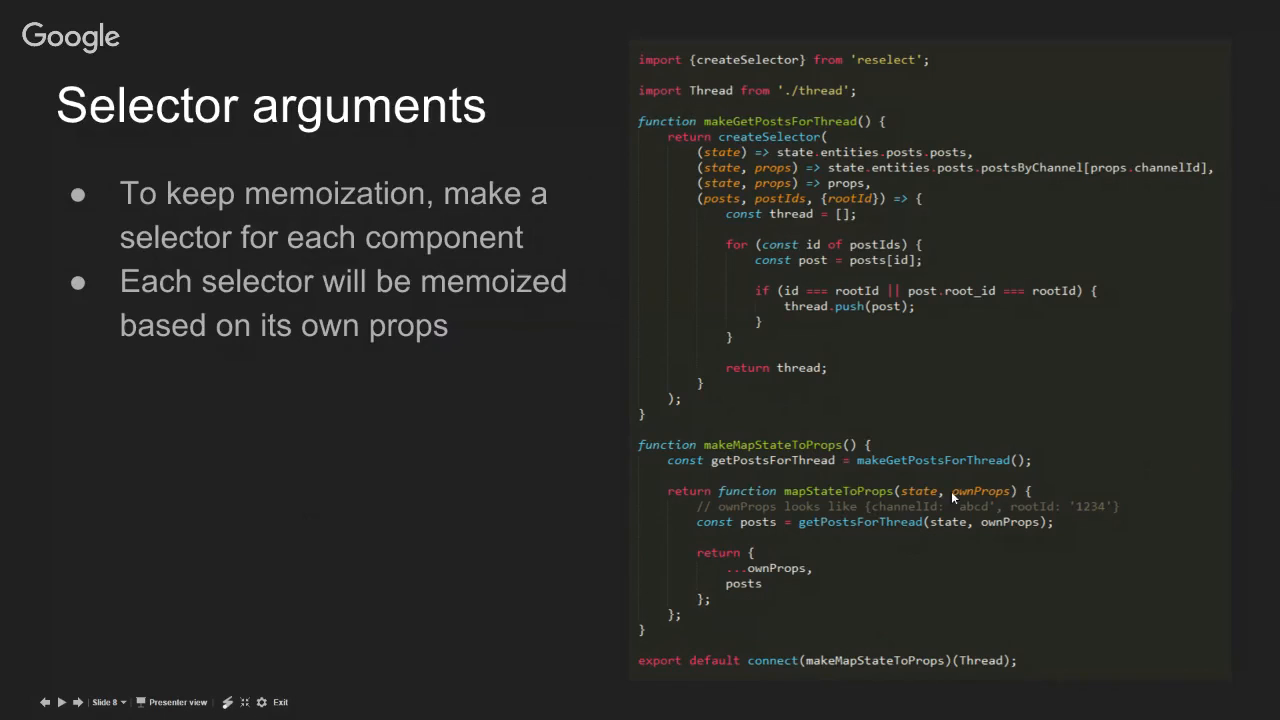
mouse_move(1048, 558)
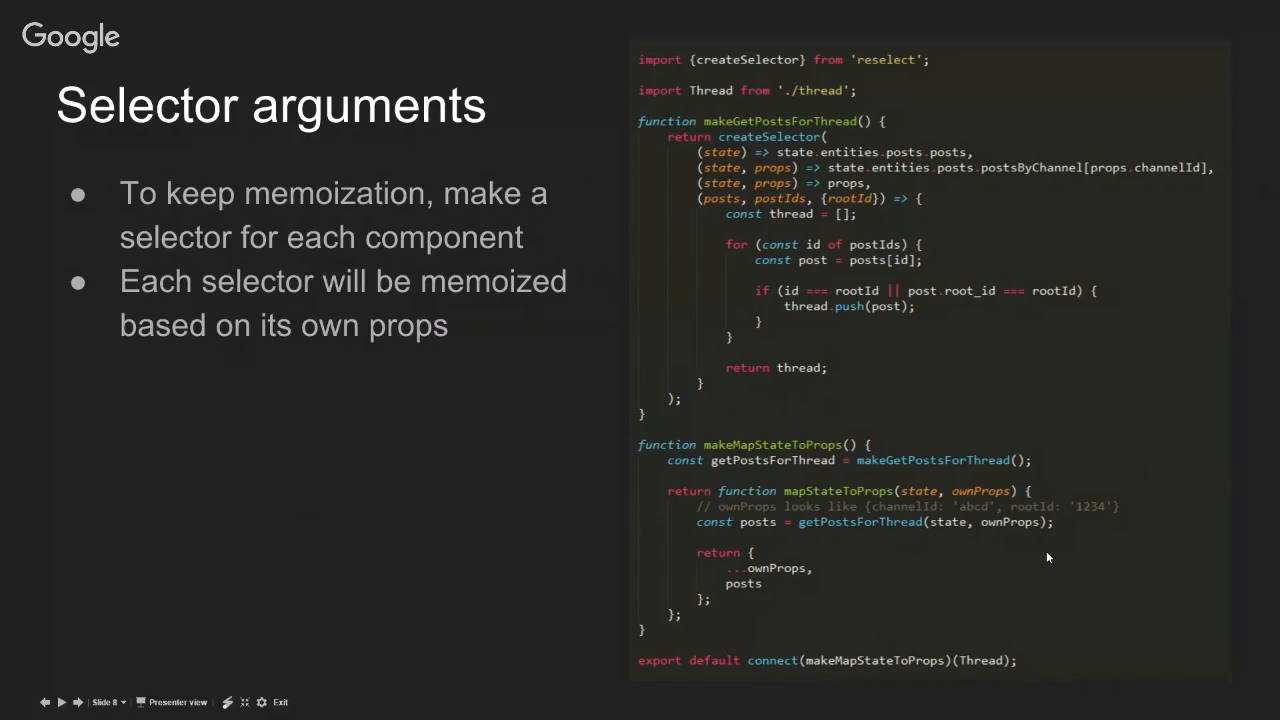
mouse_move(654, 485)
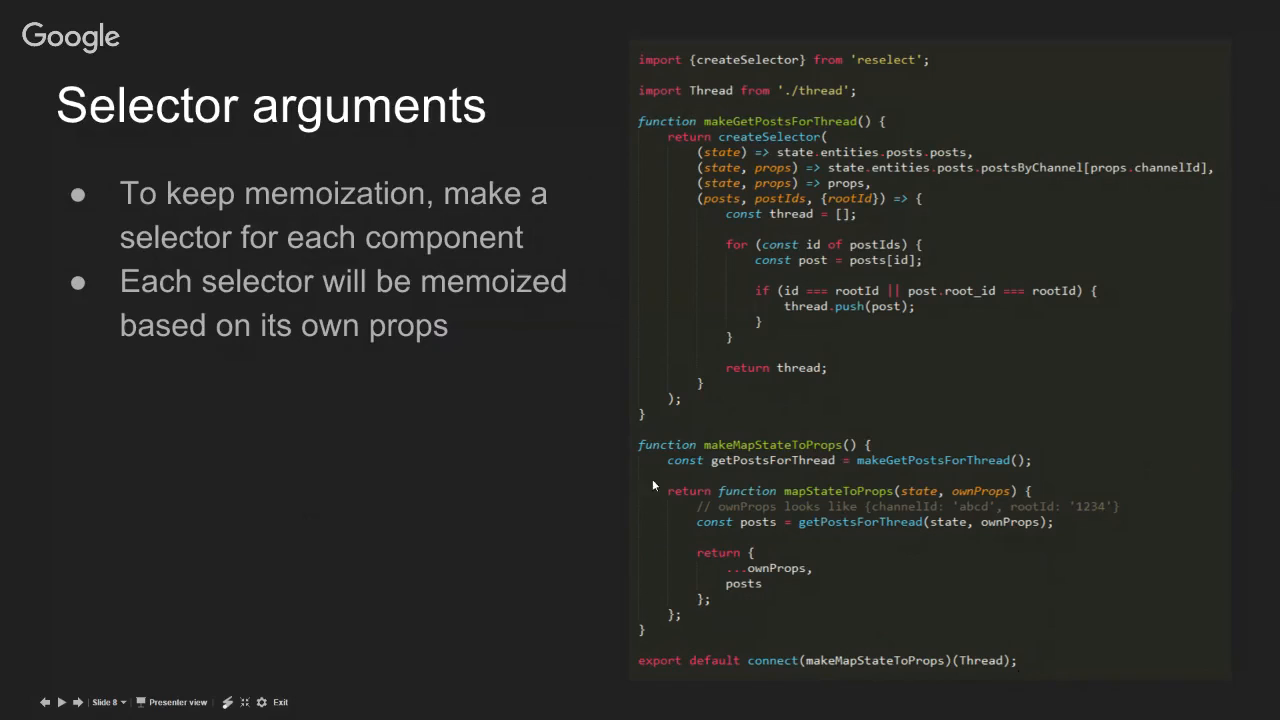
mouse_move(700, 477)
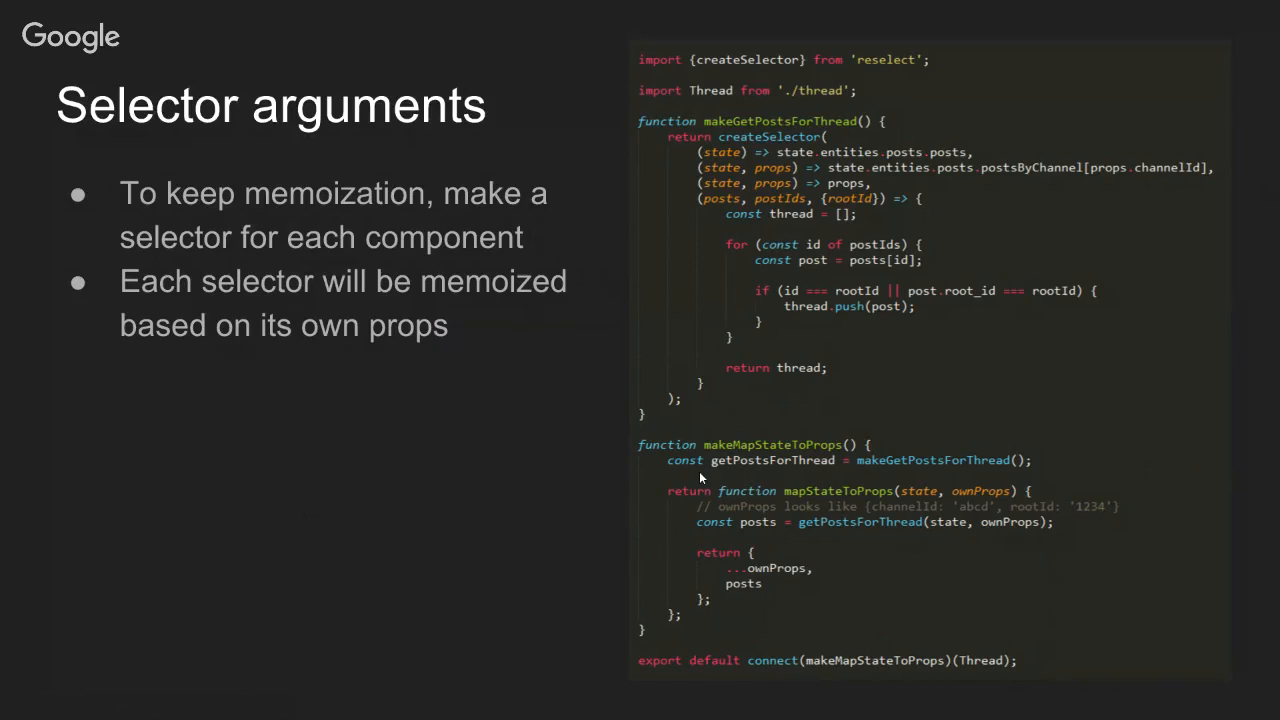
mouse_move(750, 675)
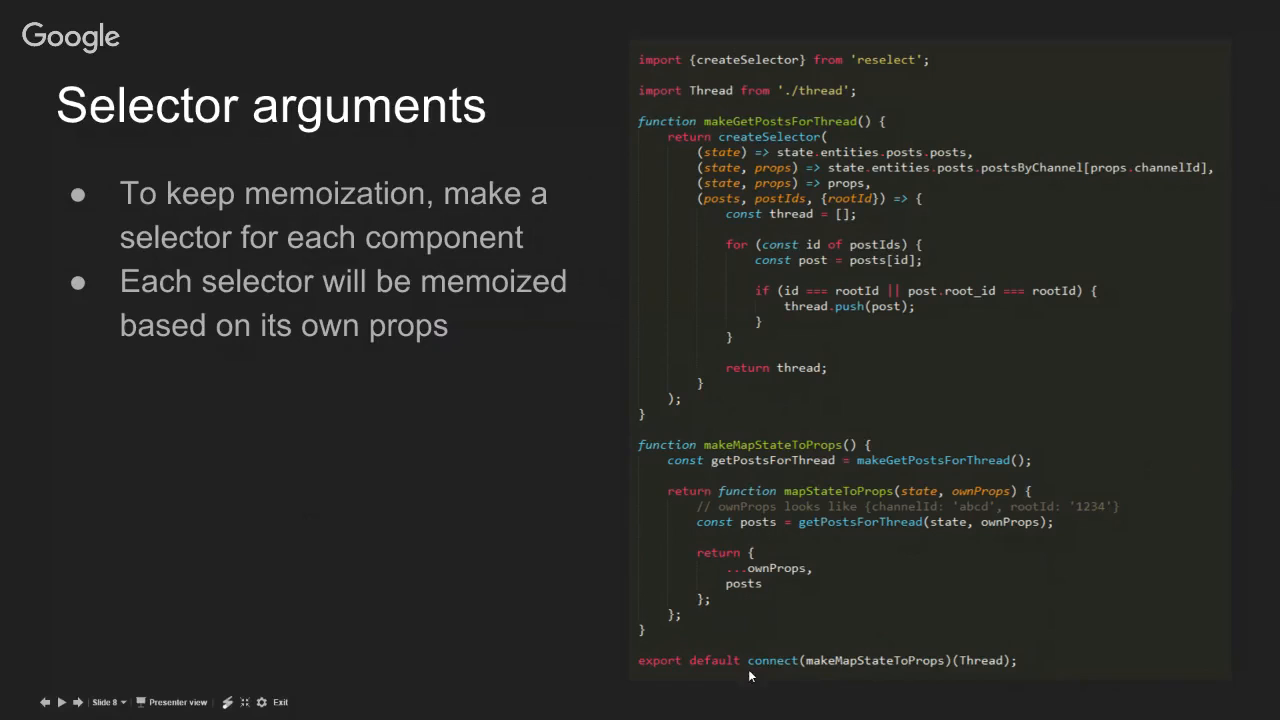
mouse_move(768, 491)
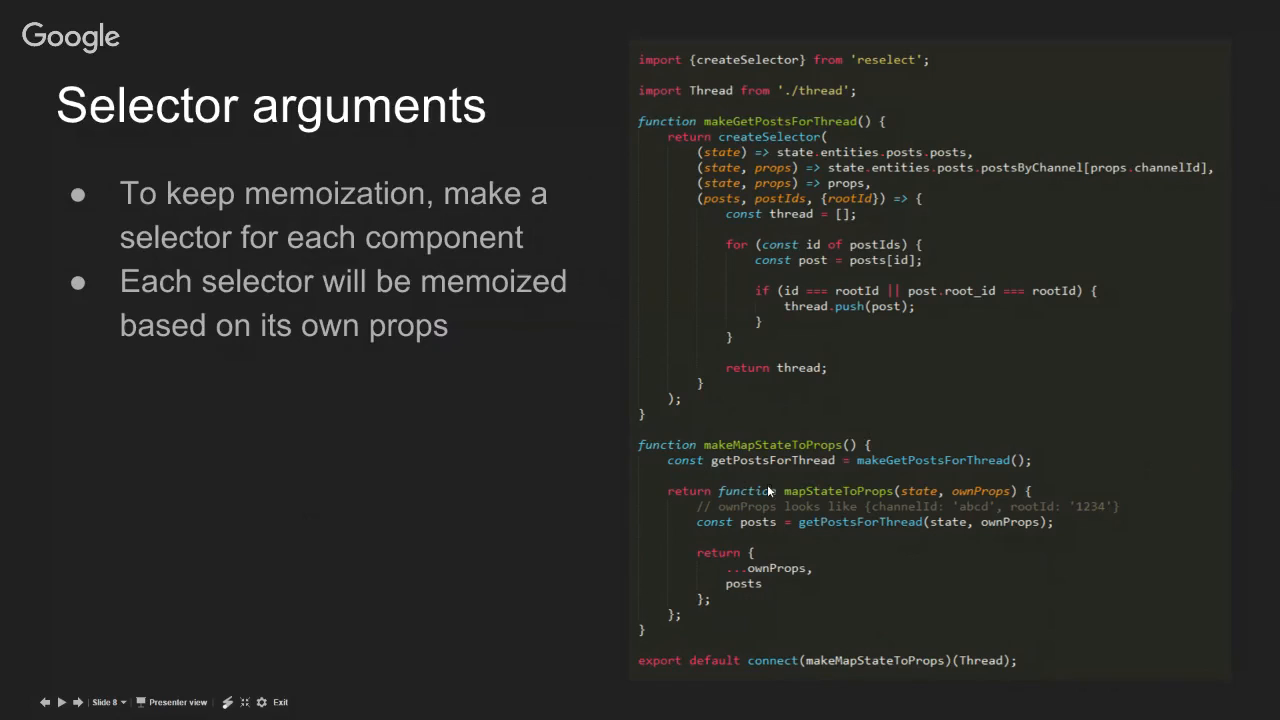
mouse_move(770, 652)
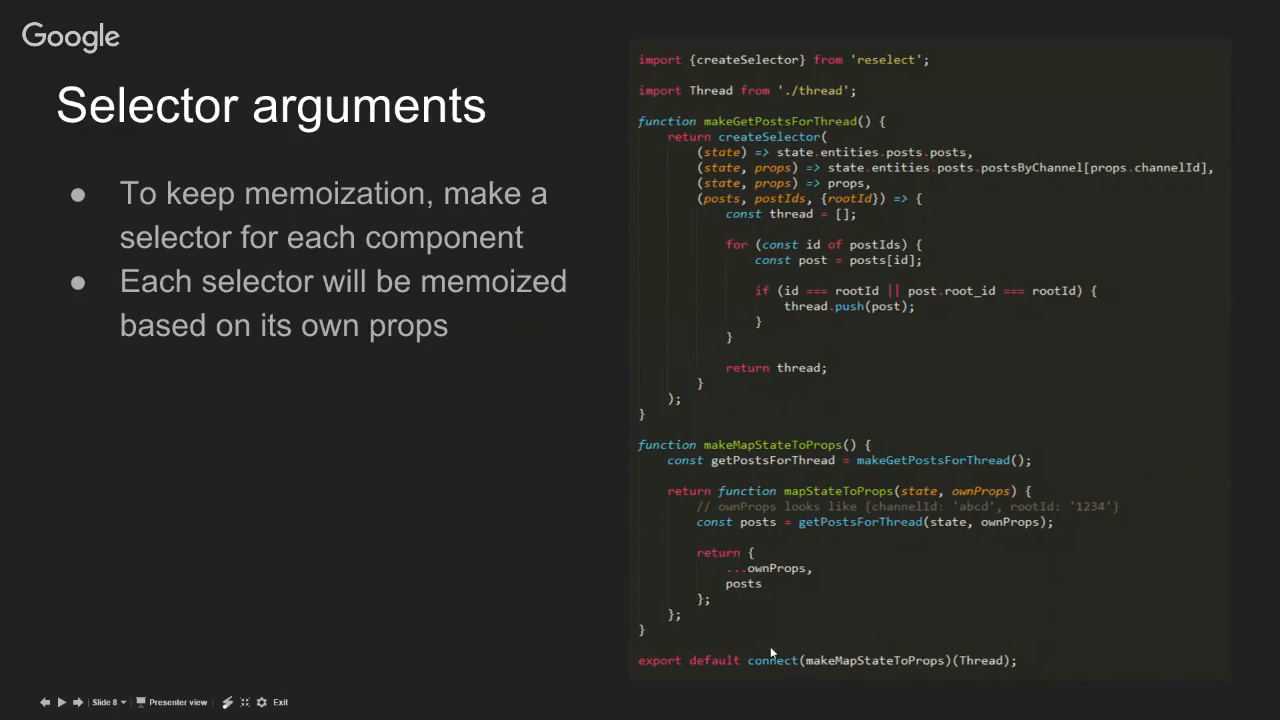
mouse_move(797, 454)
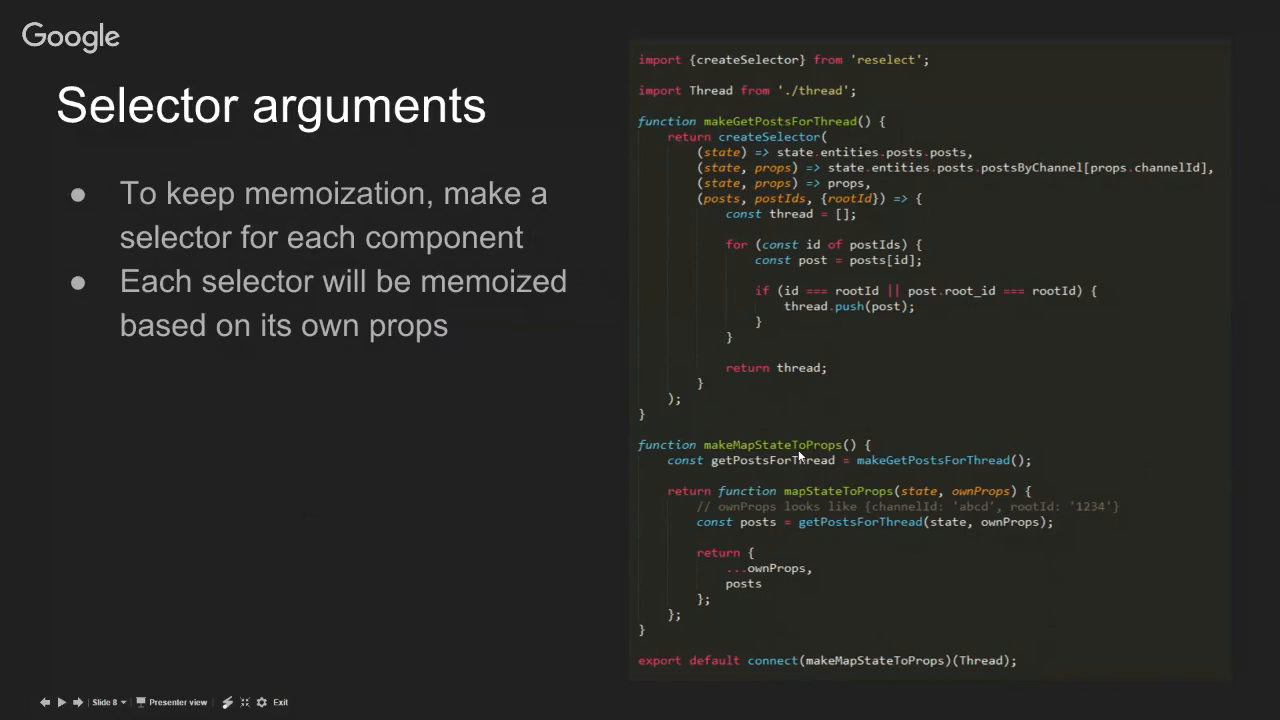
mouse_move(685, 463)
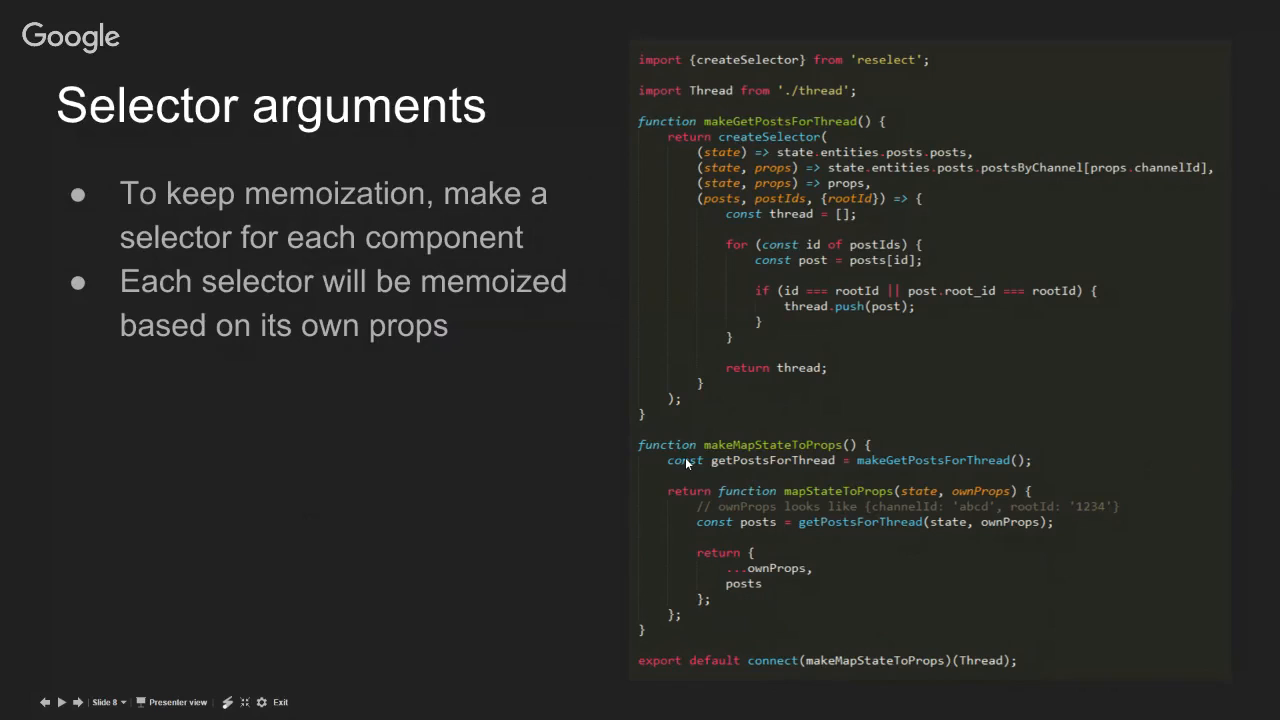
mouse_move(690, 475)
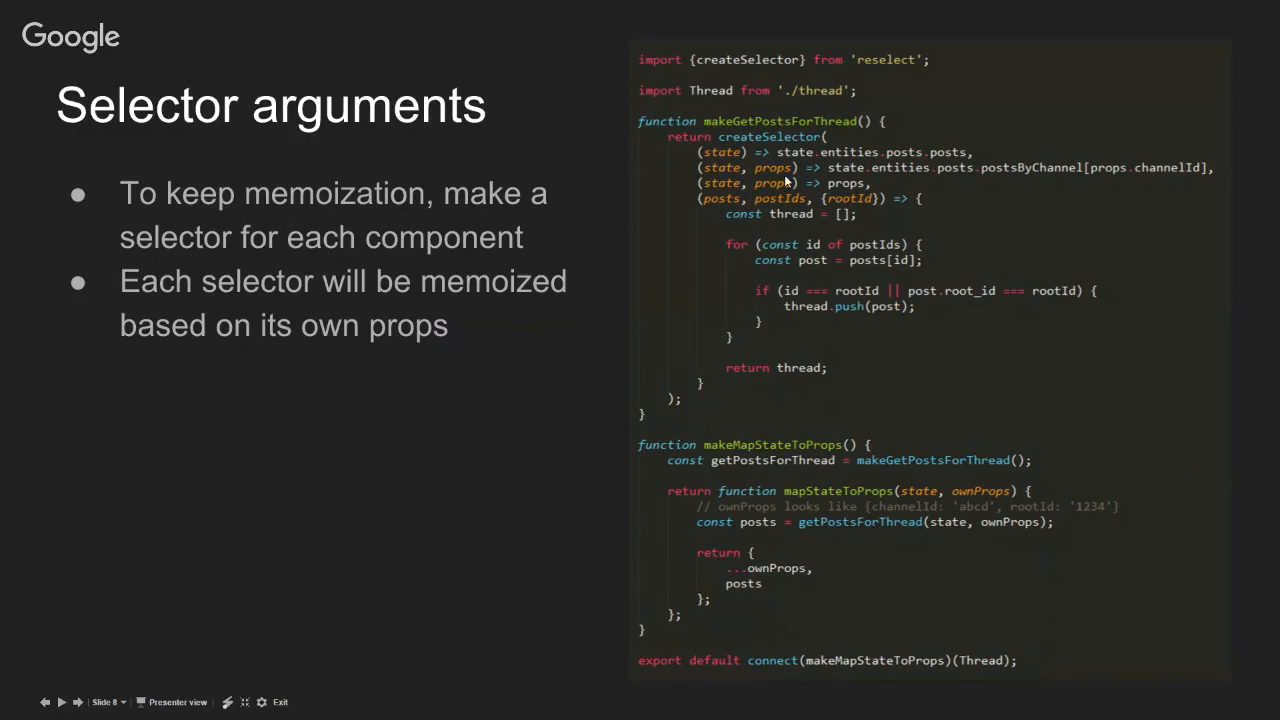
mouse_move(780, 460)
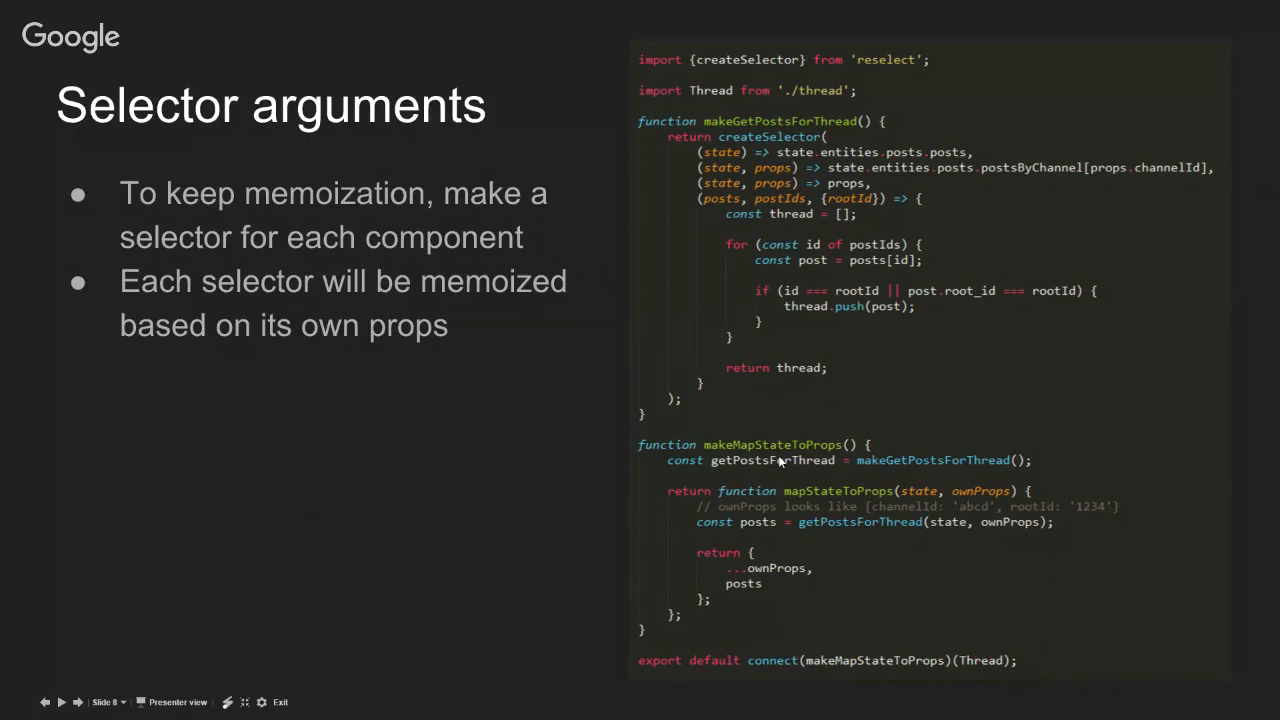
mouse_move(845, 598)
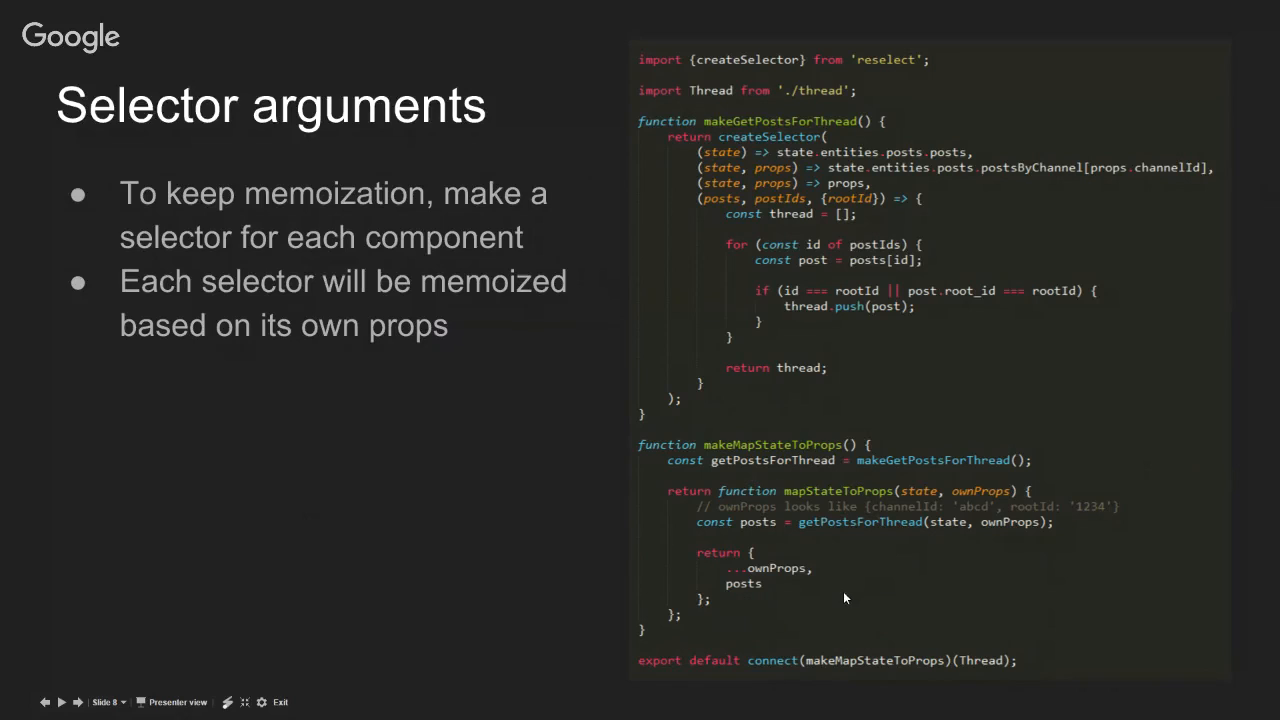
mouse_move(800, 595)
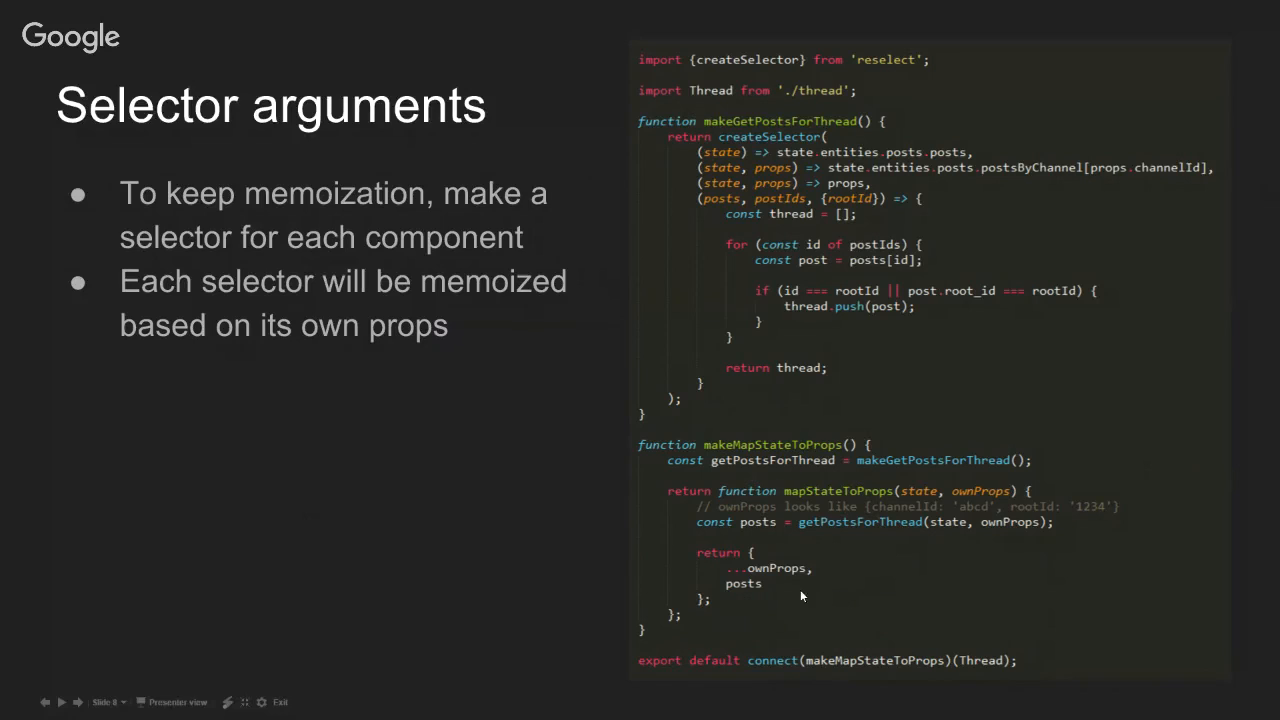
mouse_move(742, 606)
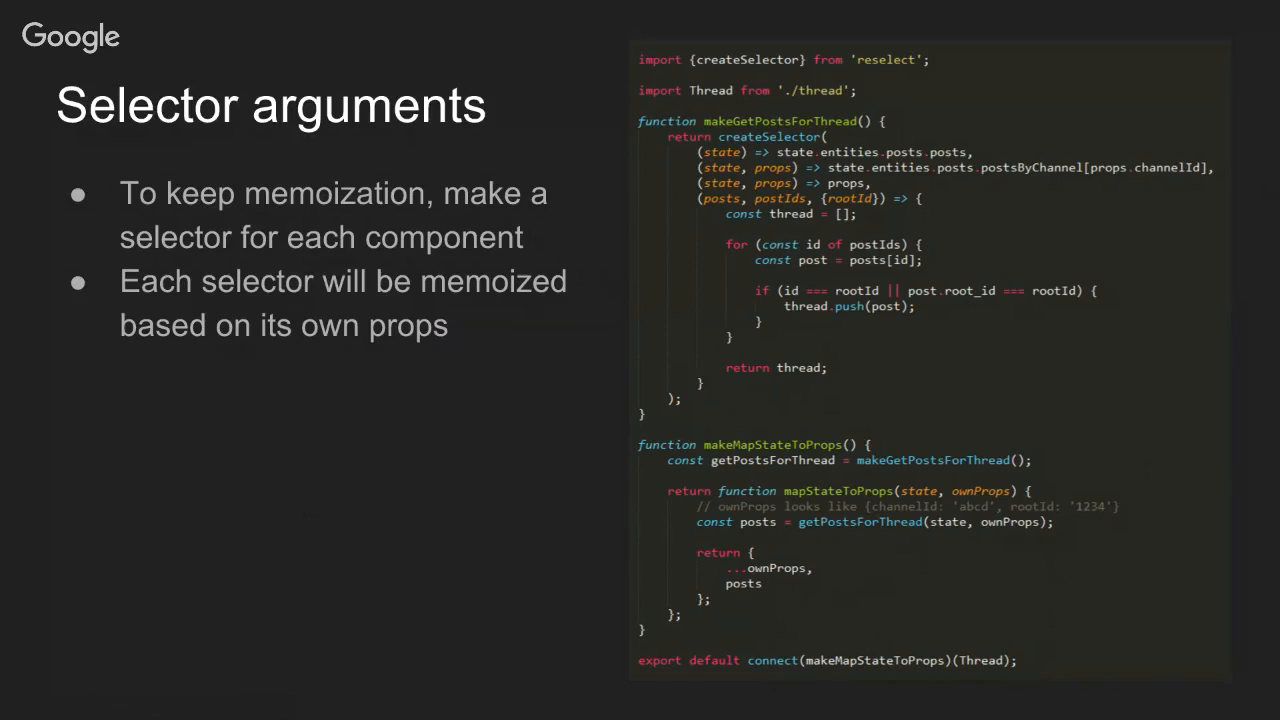
mouse_move(746, 600)
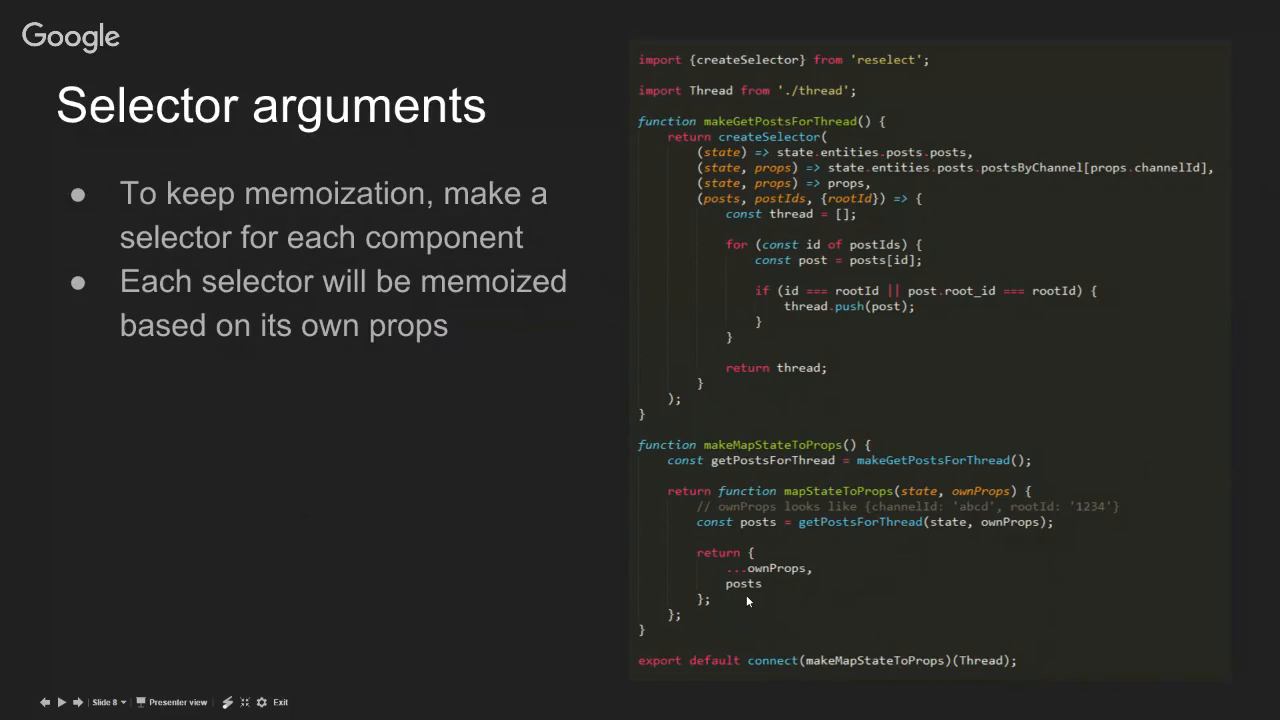
mouse_move(1060, 563)
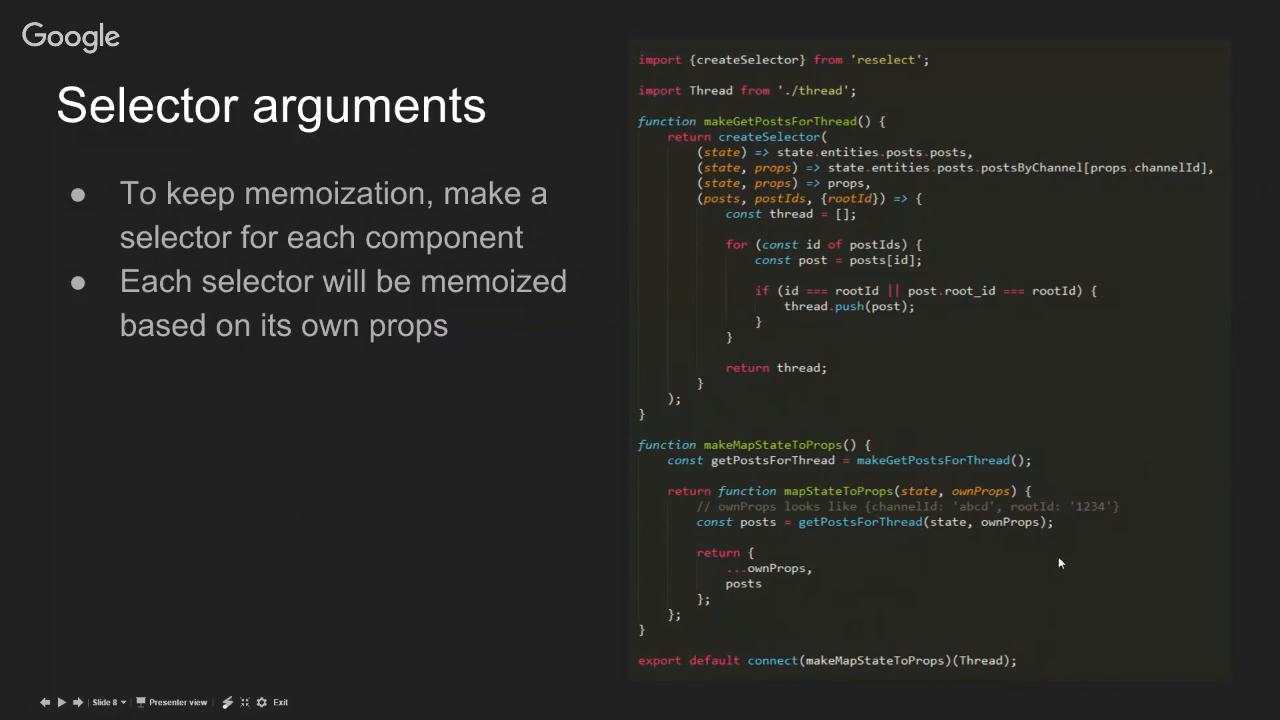
mouse_move(1055, 585)
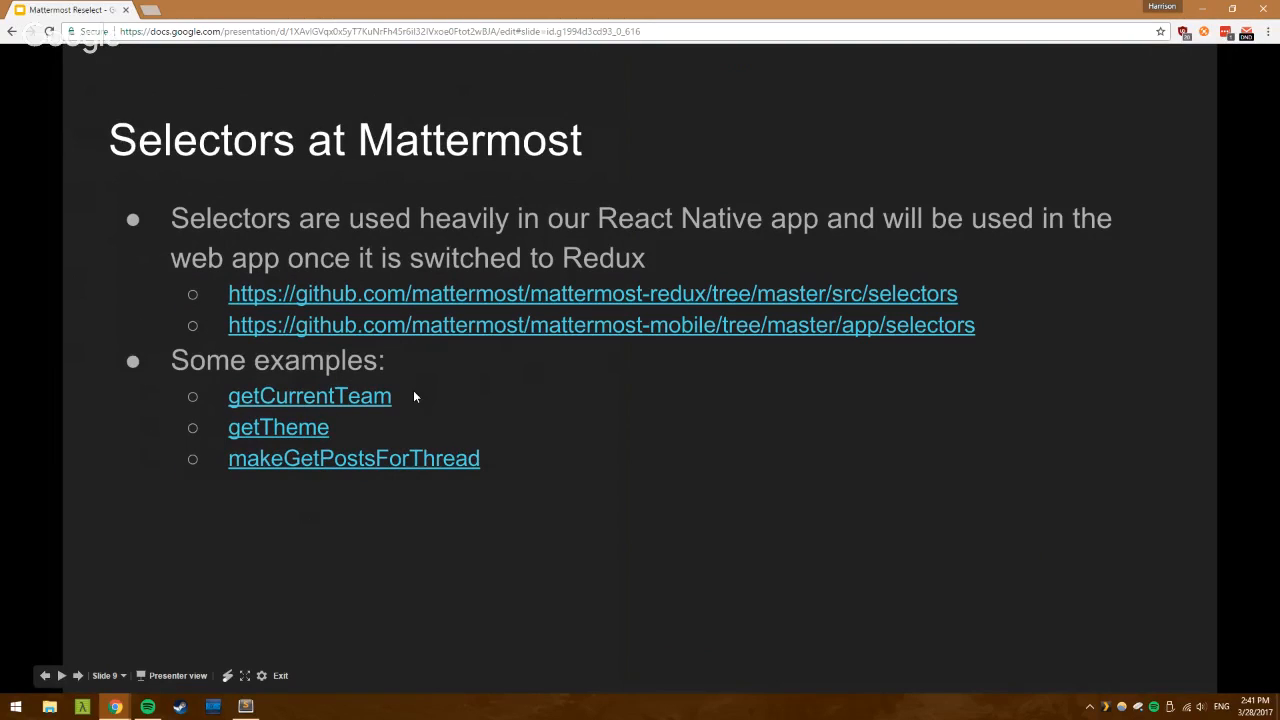
left_click(244, 706)
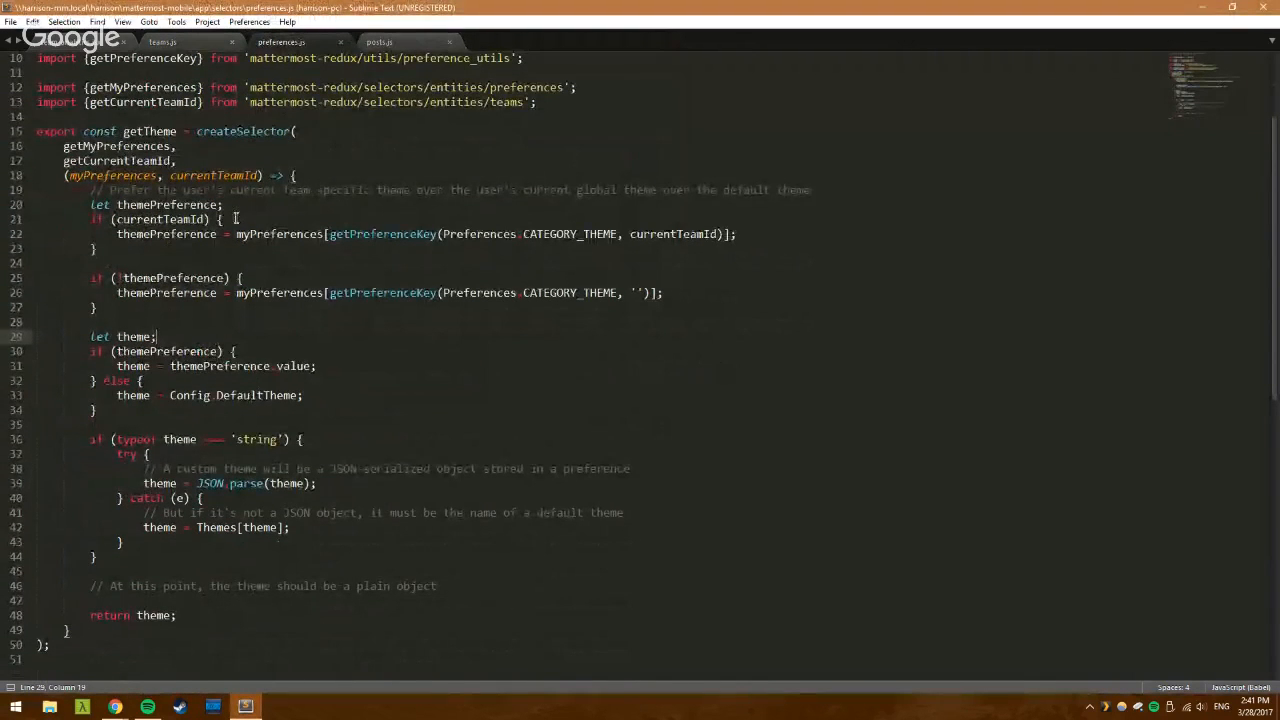
scroll("up", 3)
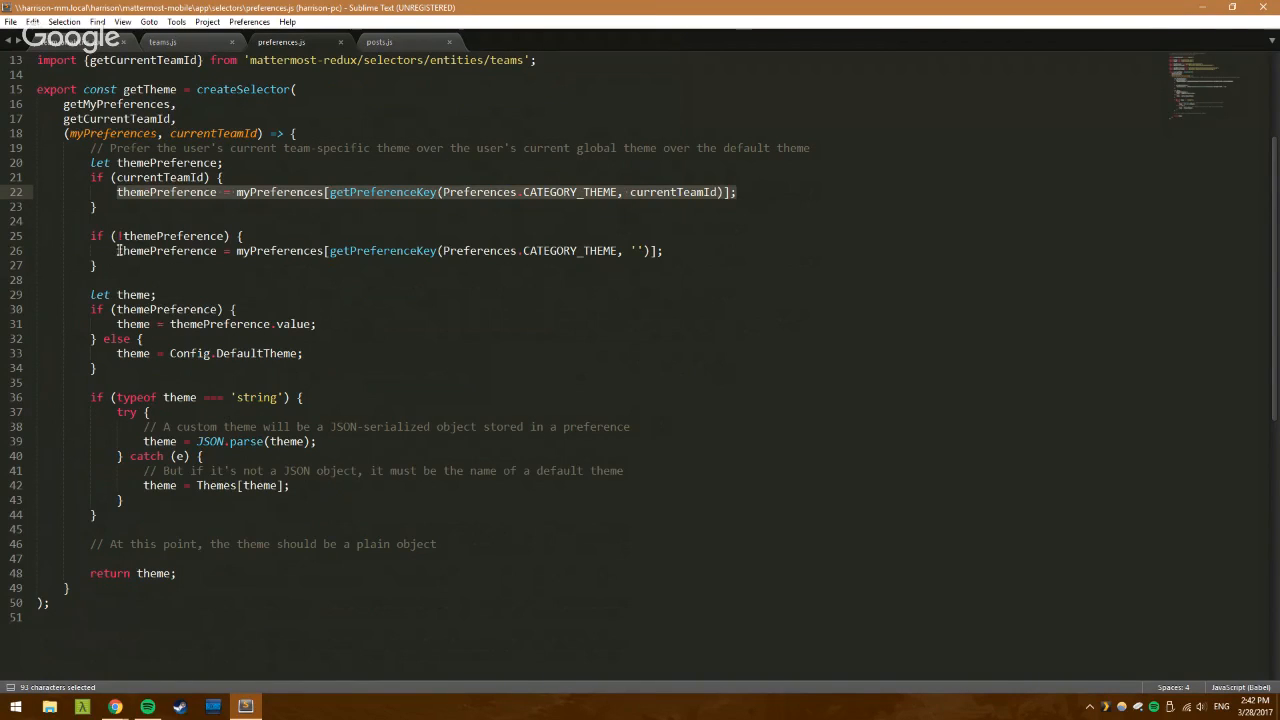
left_click(663, 251)
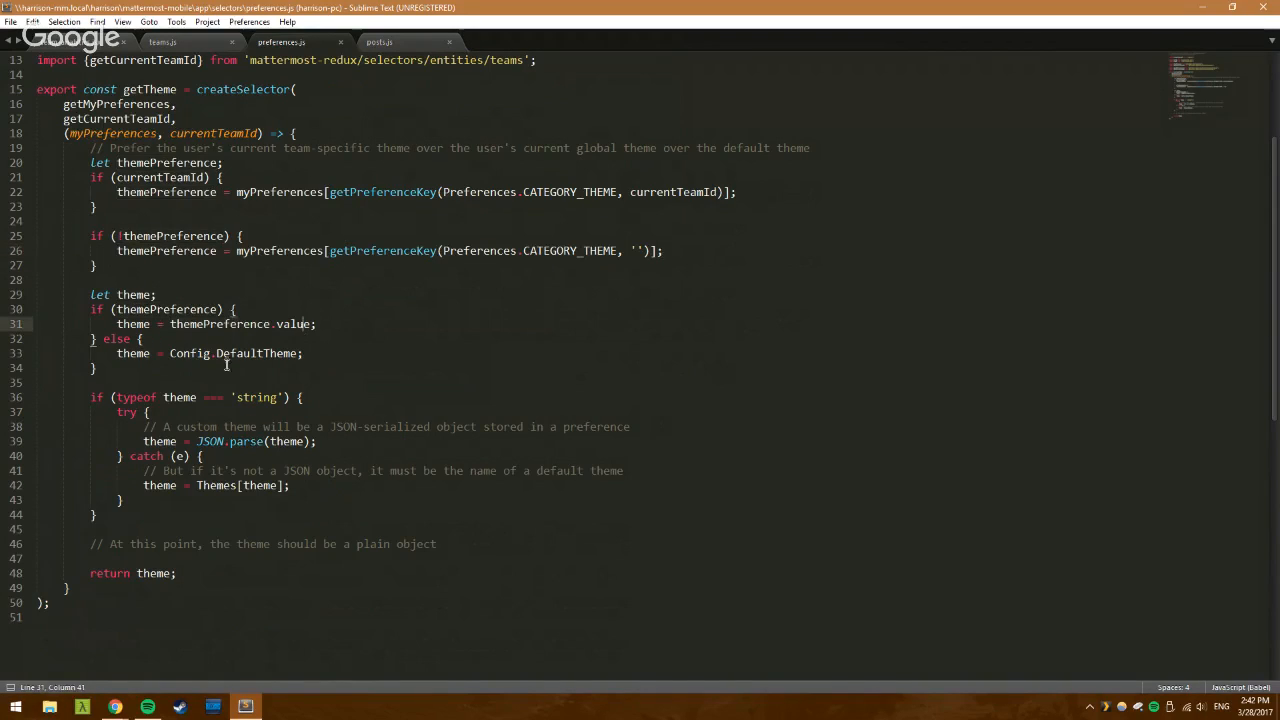
double_click(255, 353)
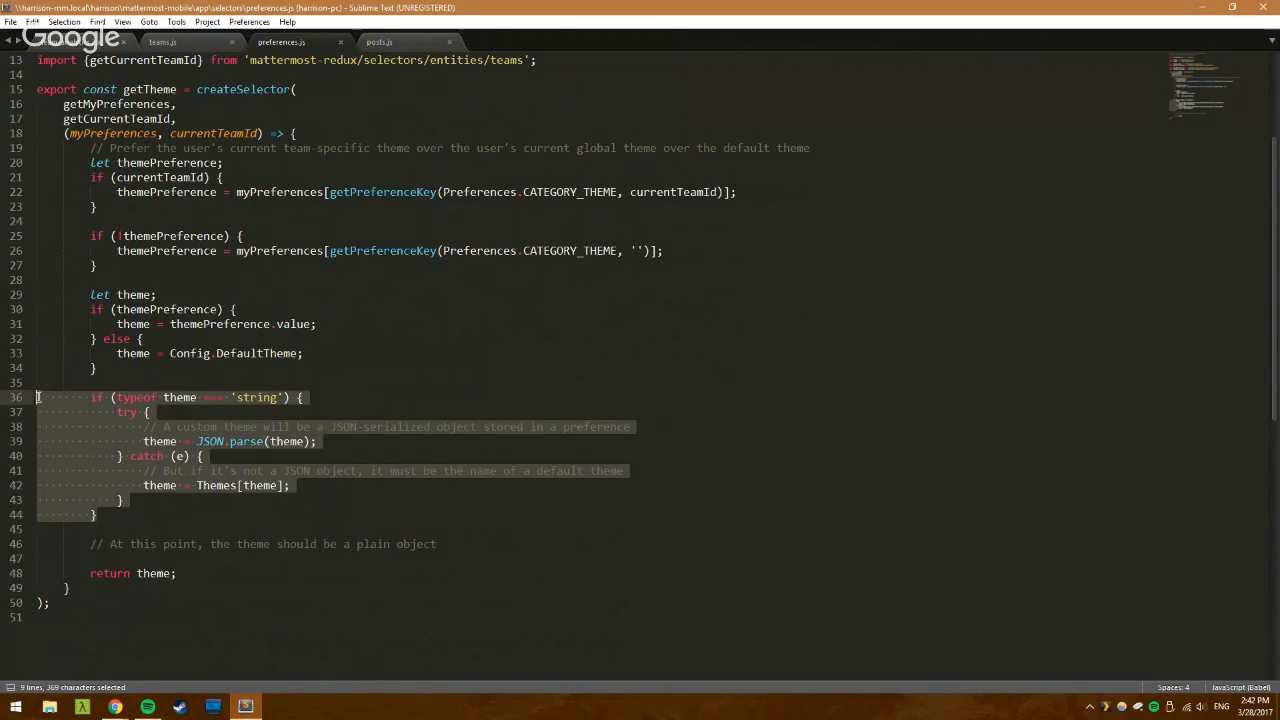
mouse_move(238, 508)
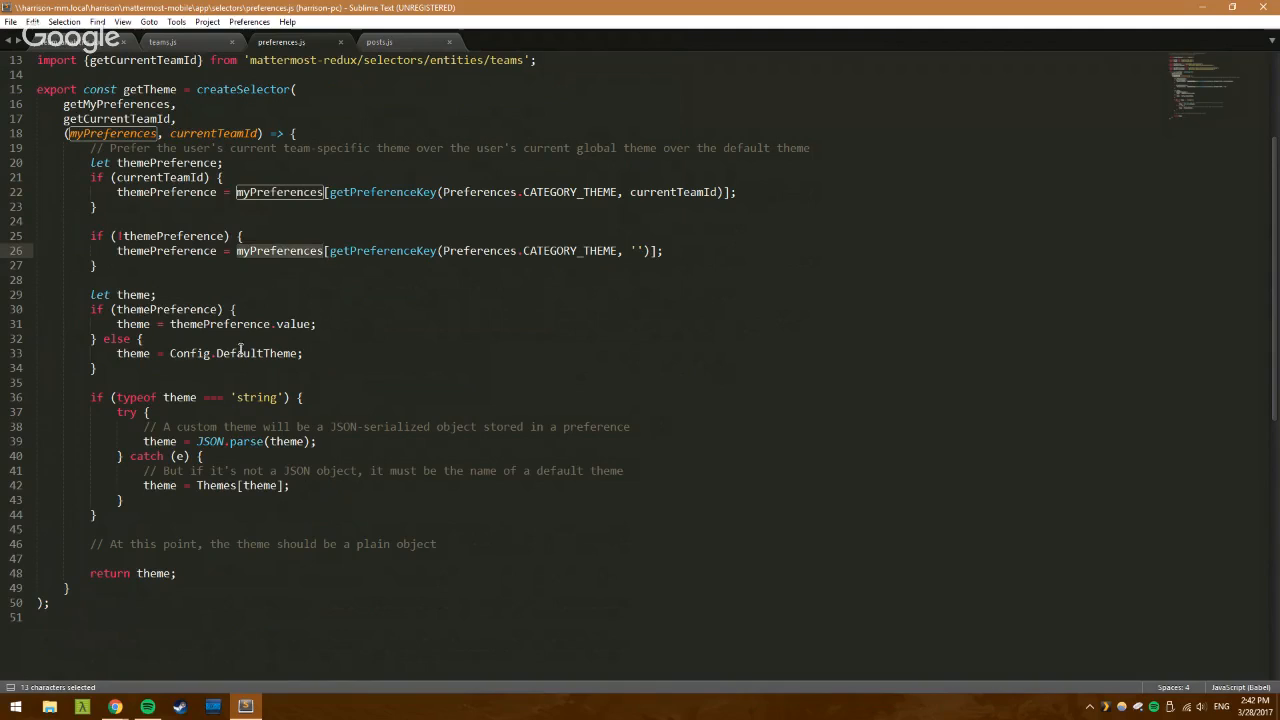
double_click(246, 441)
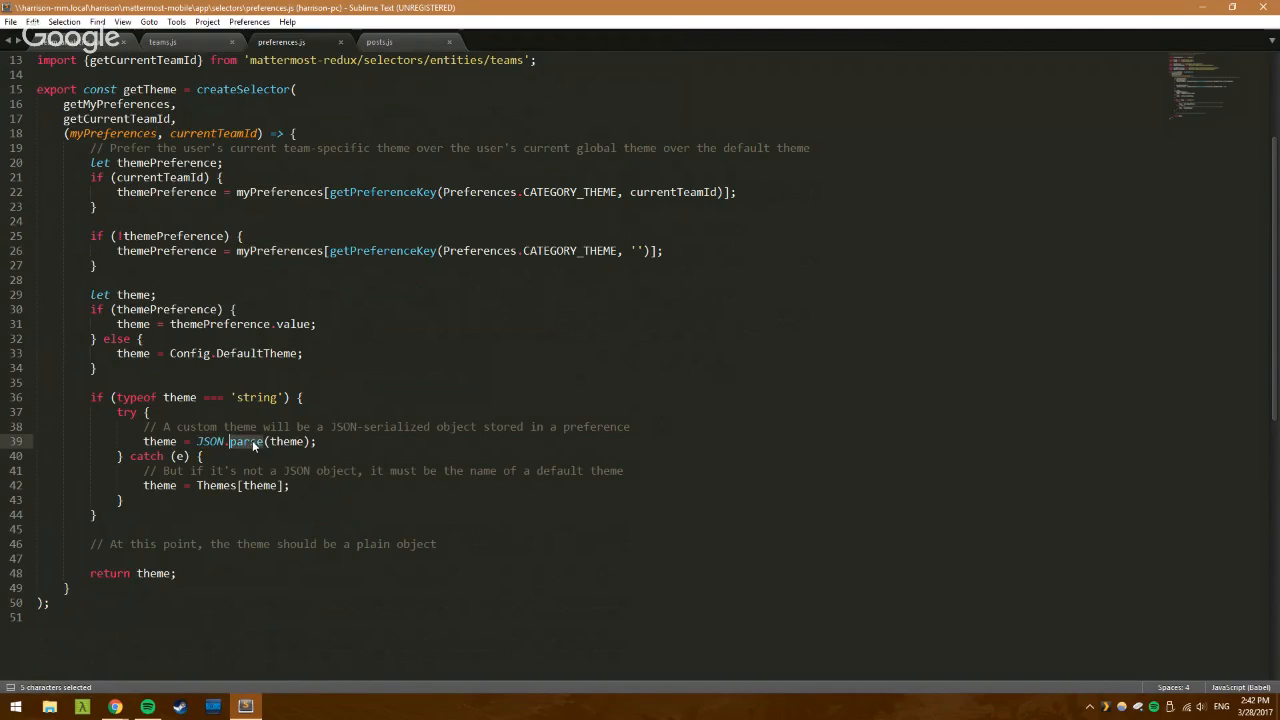
left_click(318, 441)
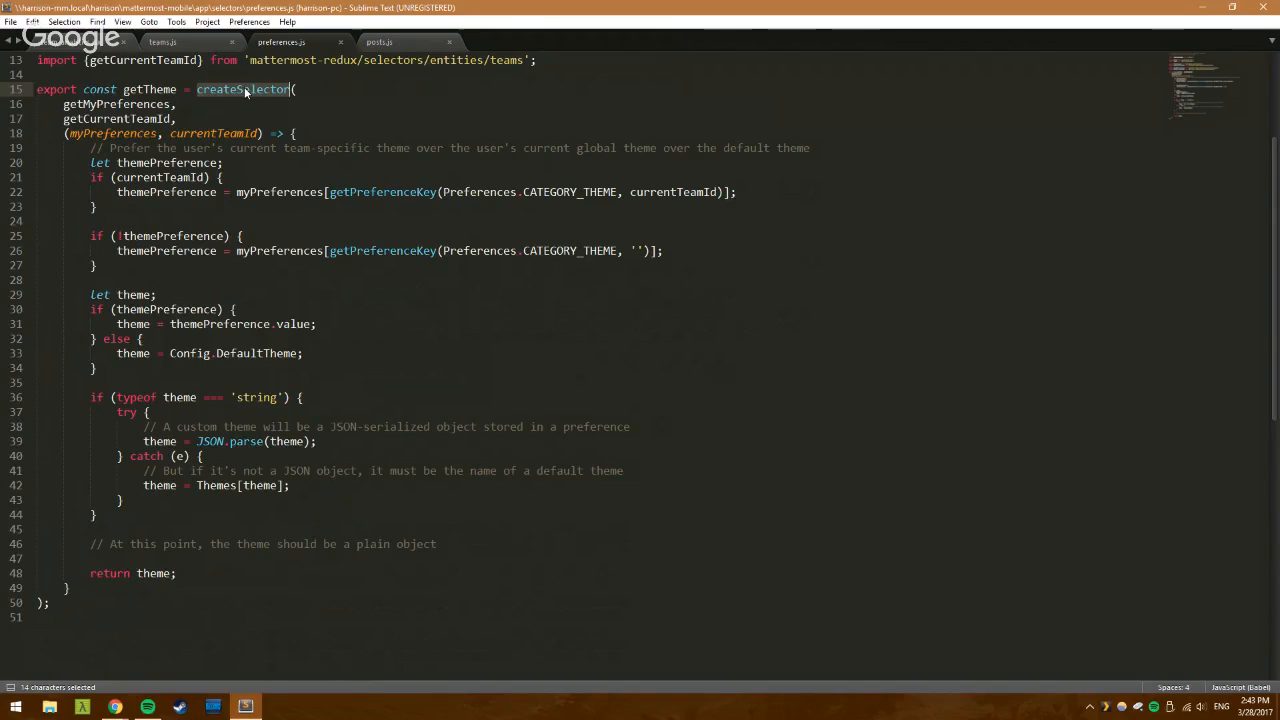
double_click(149, 89)
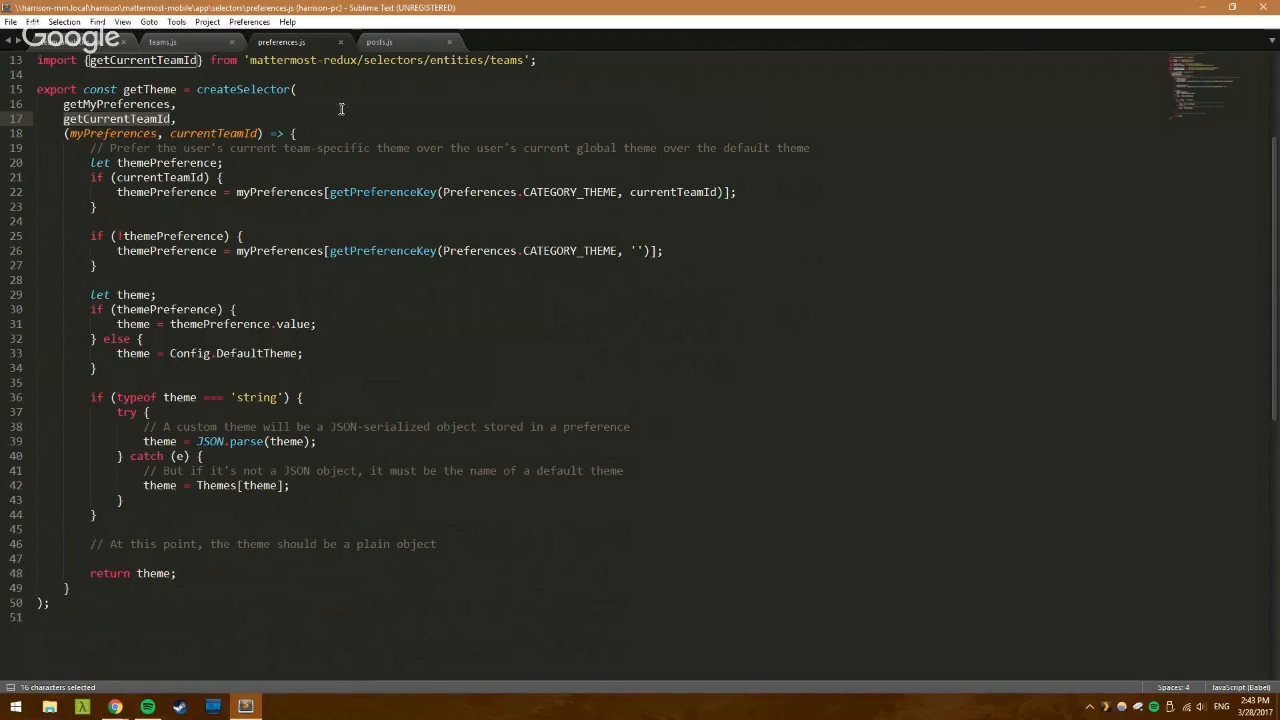
mouse_move(383, 41)
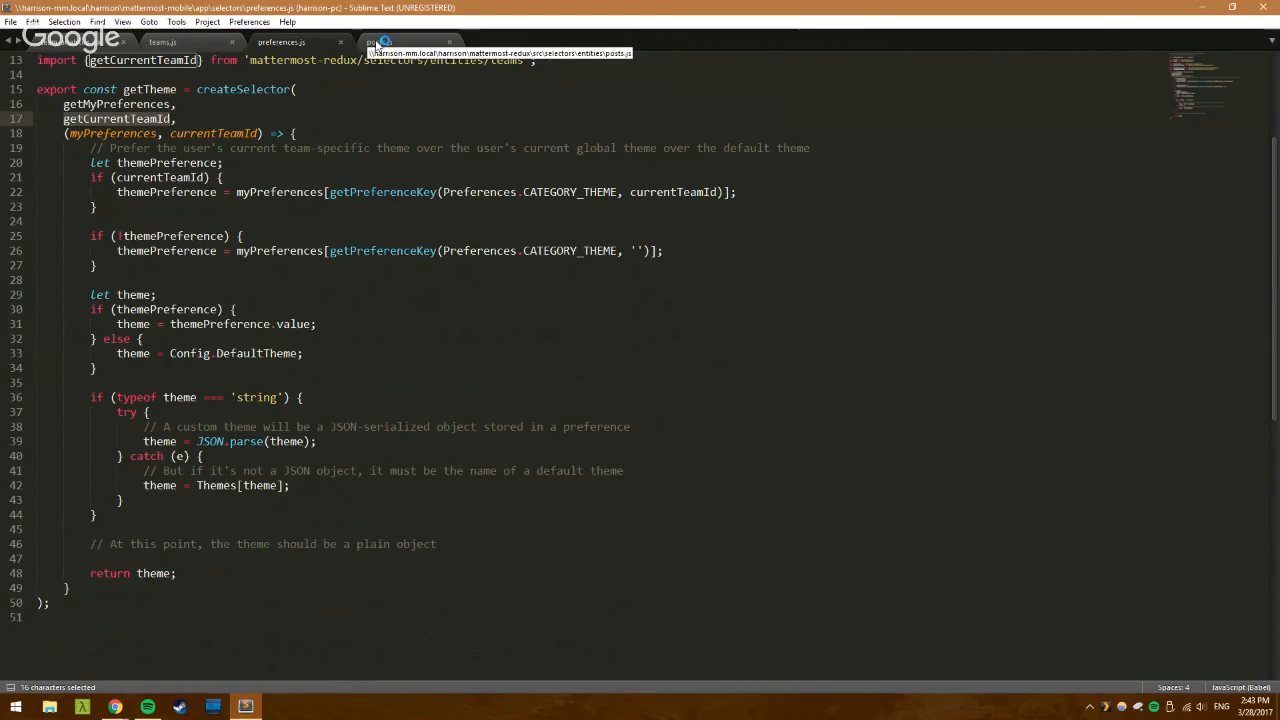
In posts.js, select makeGetPostsForThread and find its usage in thread_container.js.
left_click(405, 42)
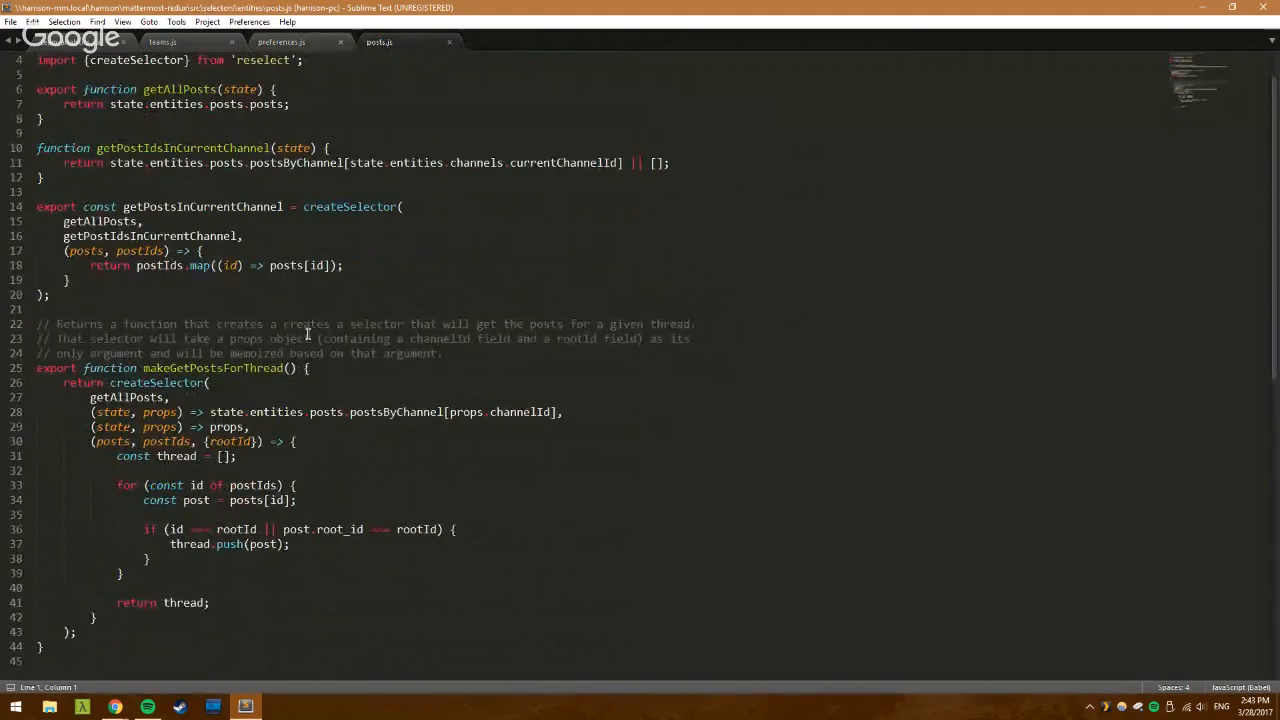
scroll("down", 3)
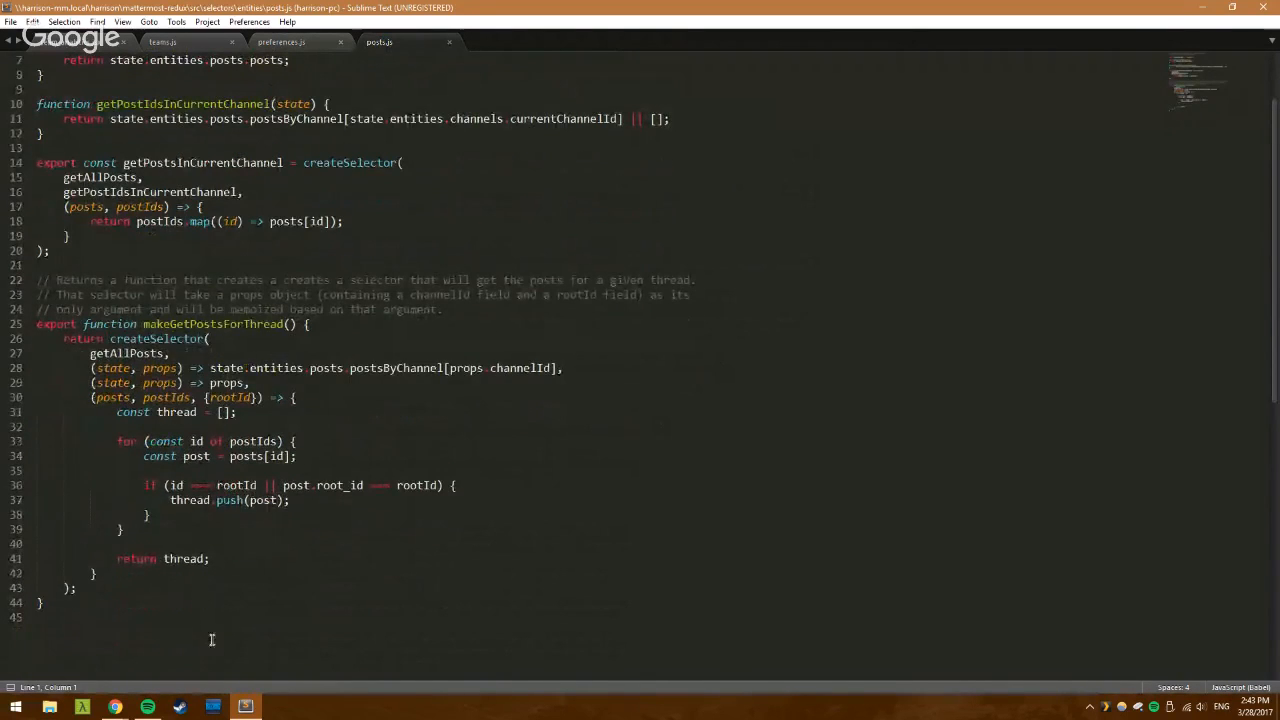
double_click(180, 324)
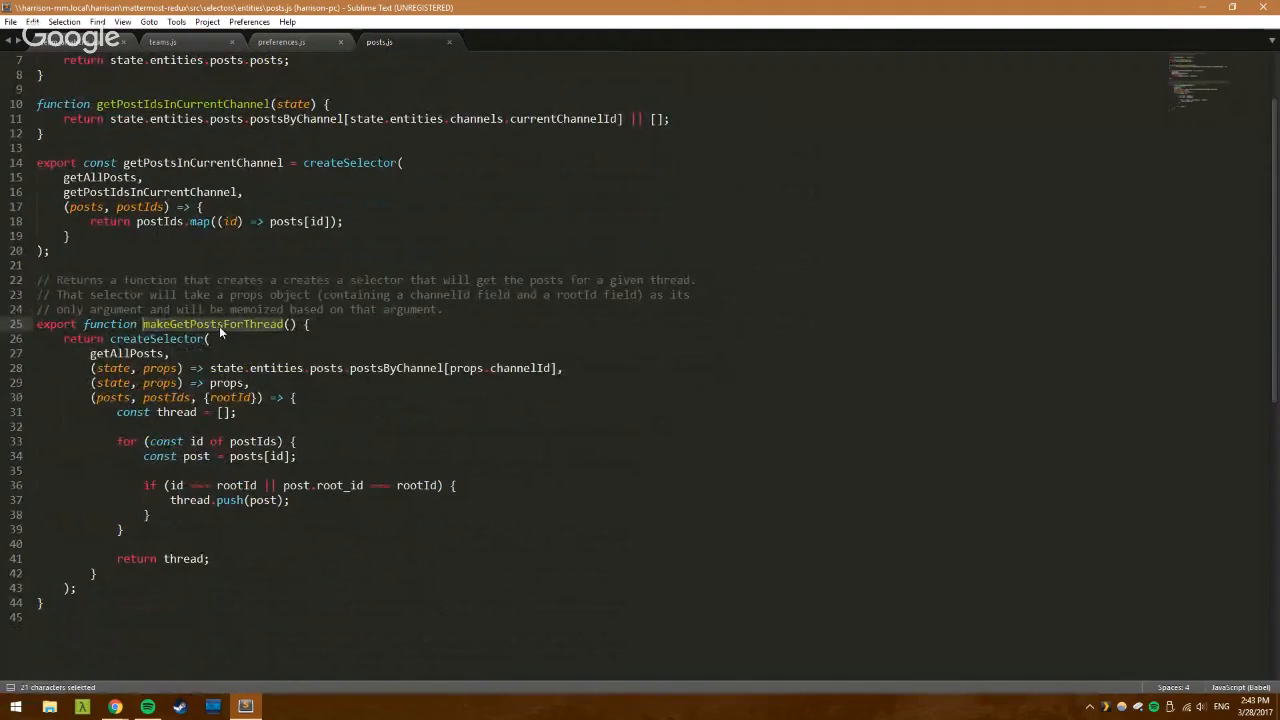
key("ctrl+p")
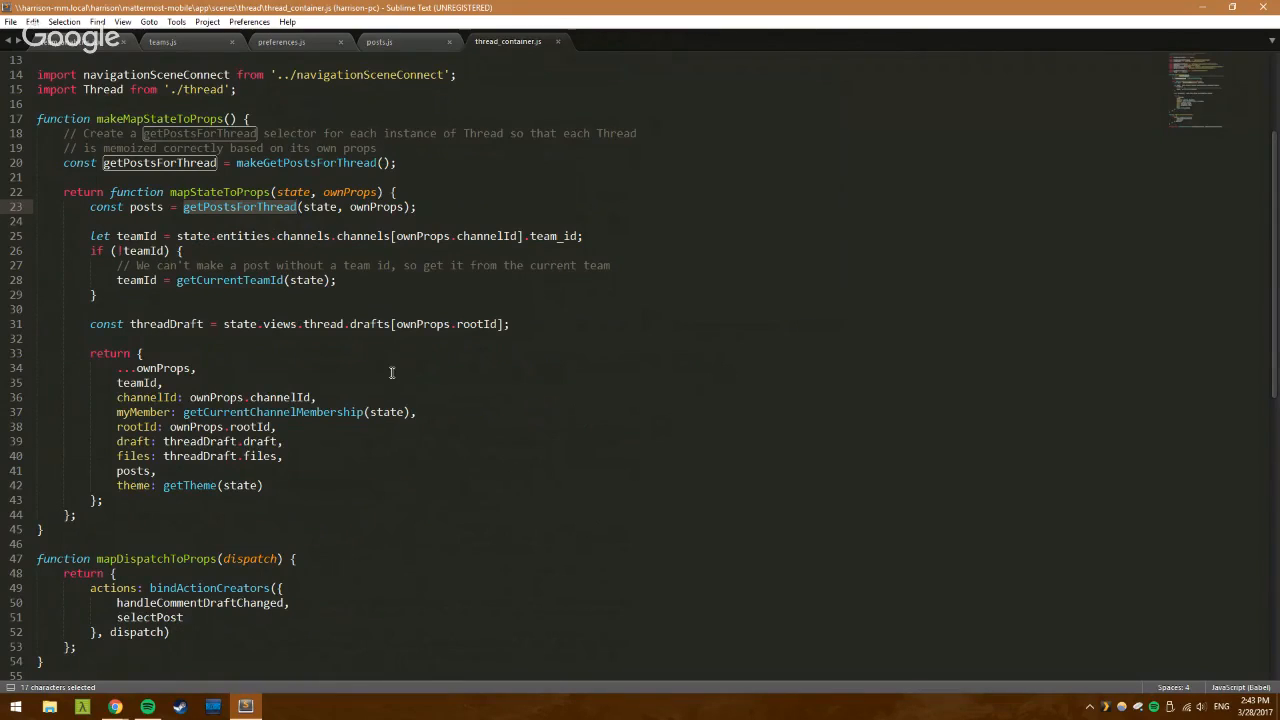
mouse_move(114, 707)
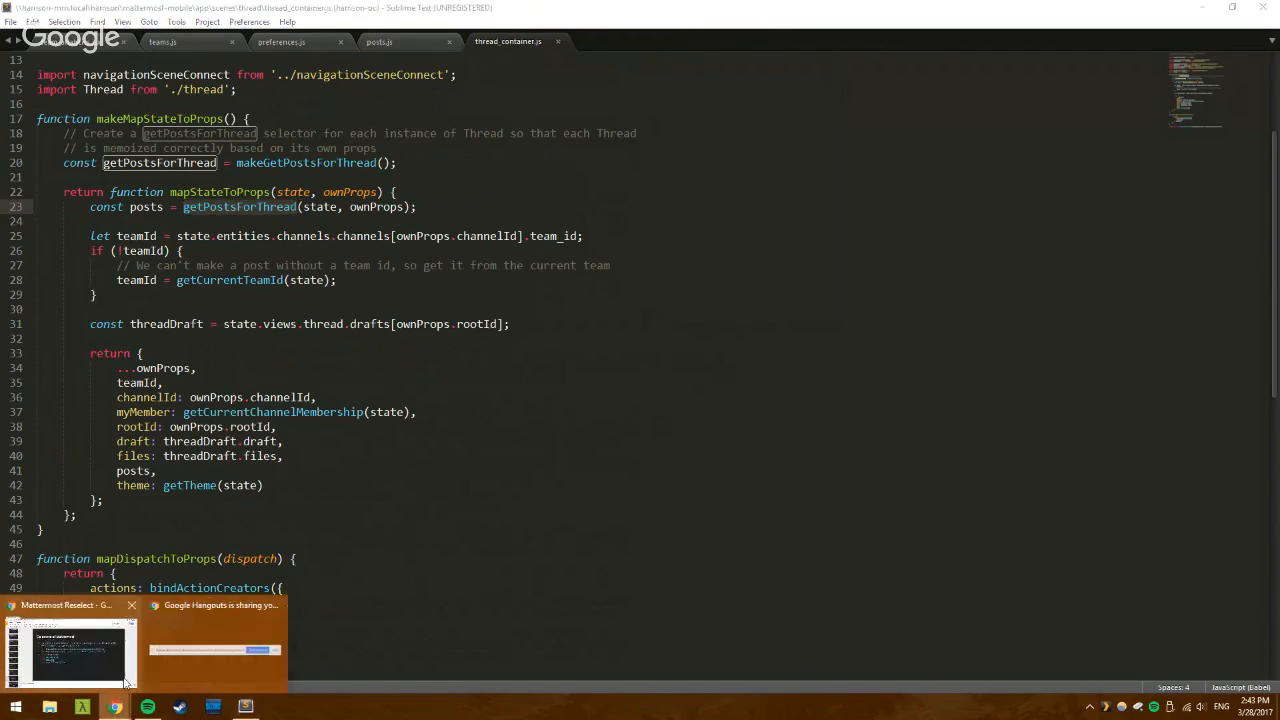
Return to the Mattermost Reselect presentation and present slide 9 full screen.
left_click(67, 650)
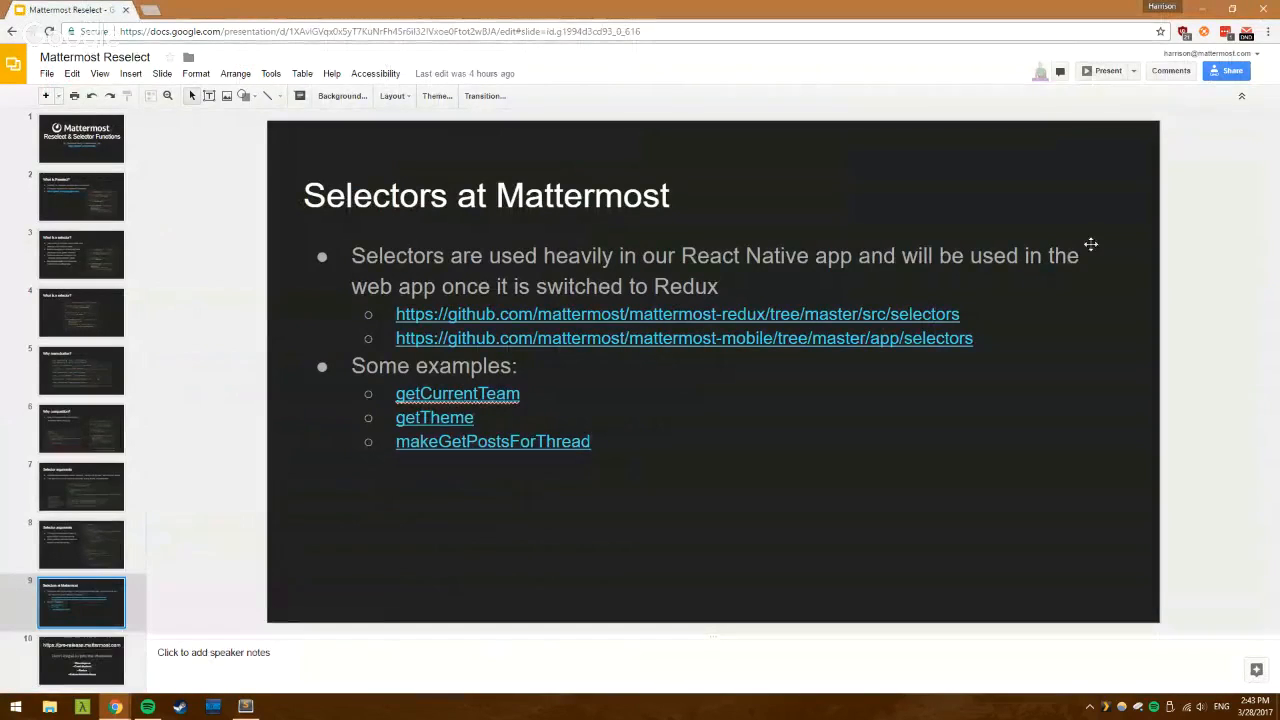
left_click(1107, 70)
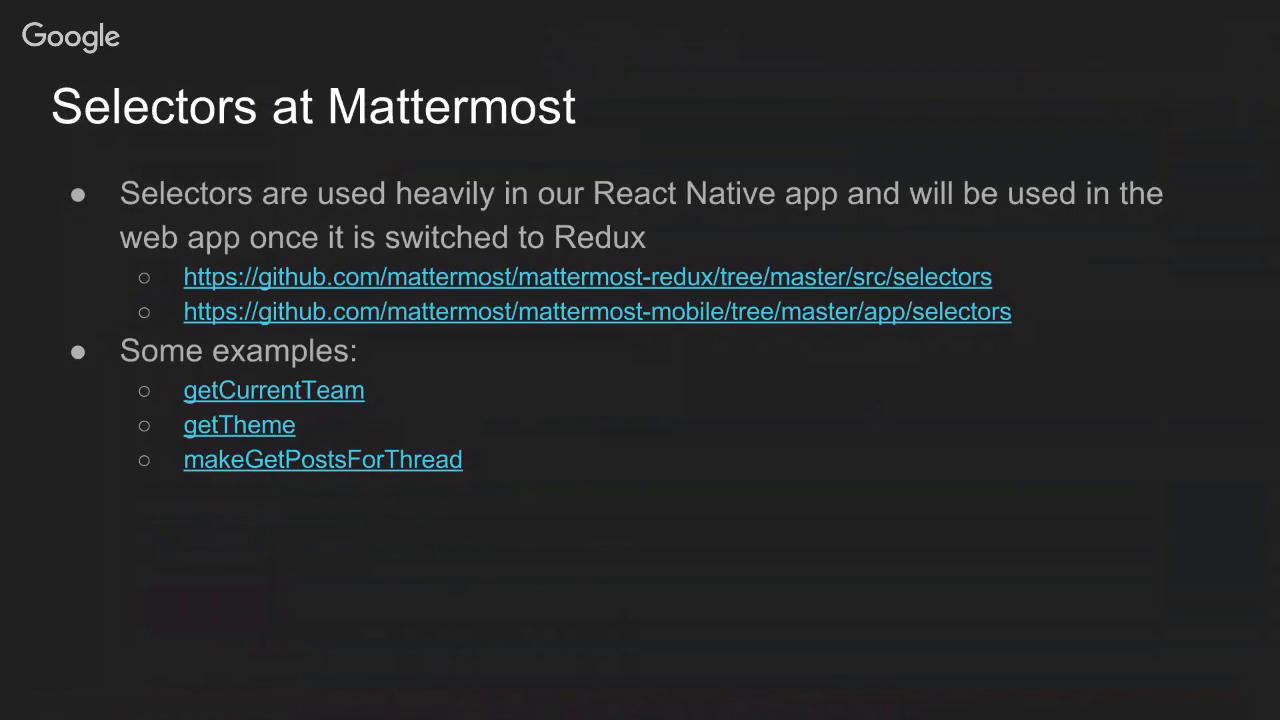
mouse_move(877, 417)
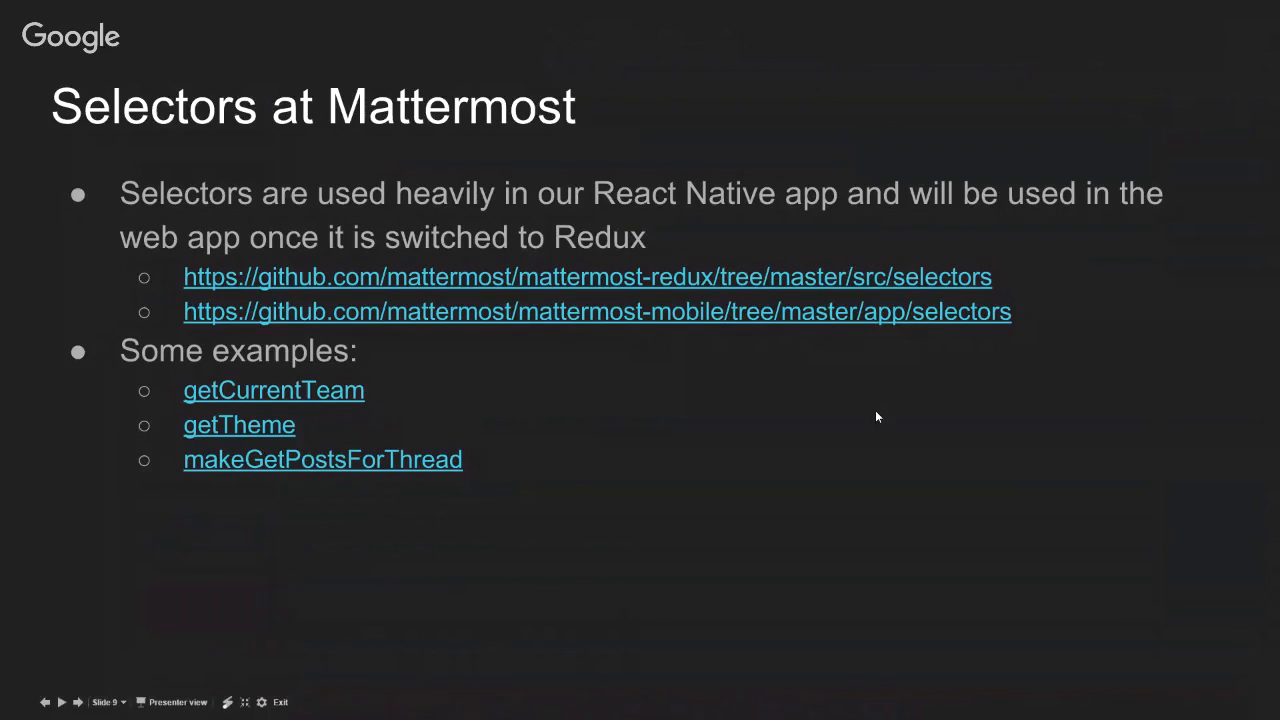